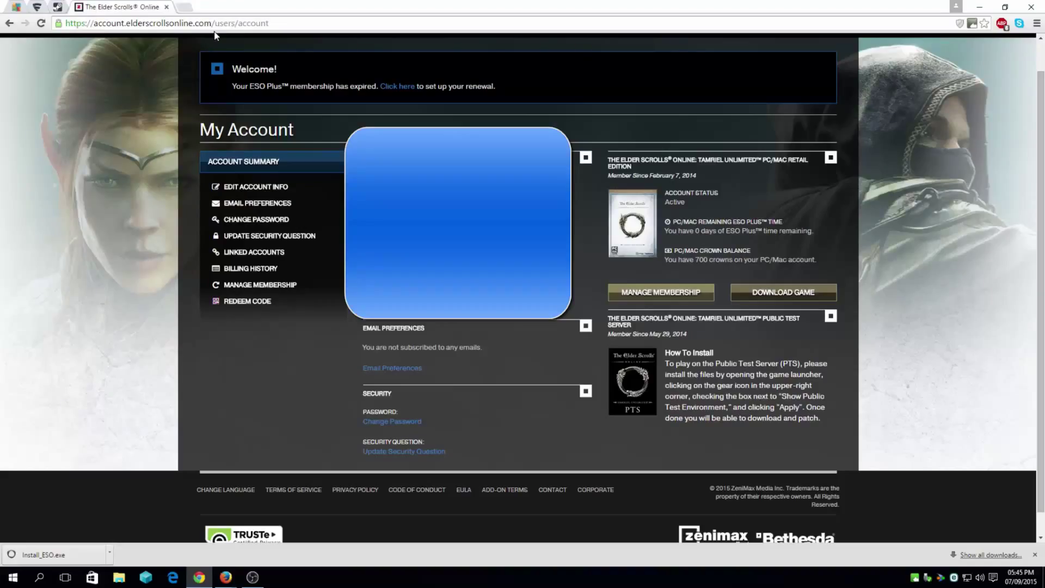
mouse_move(879, 184)
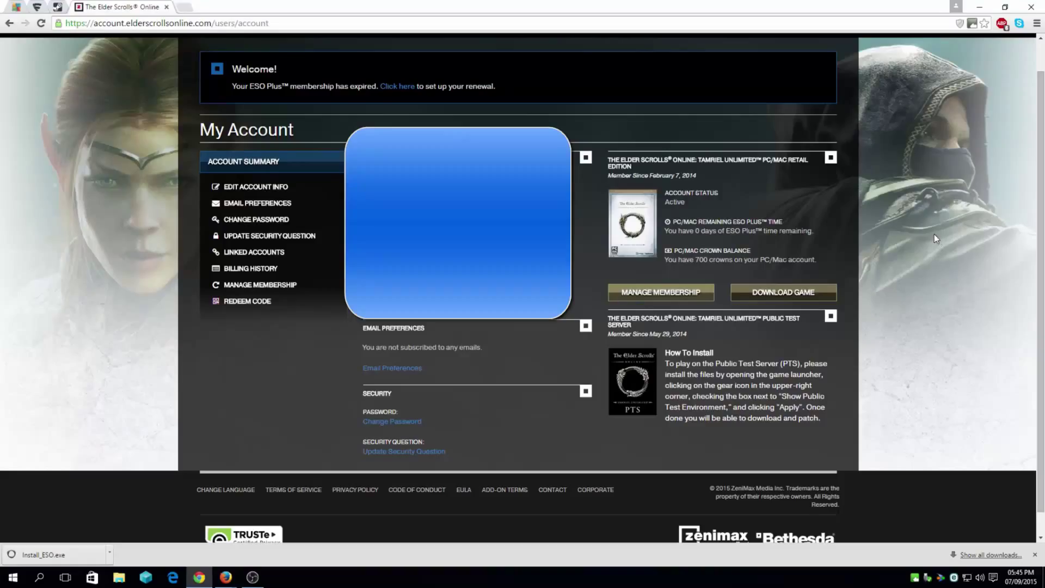
Step: Scroll the My Account page while Install_ESO.exe finishes downloading
scroll(down, 3)
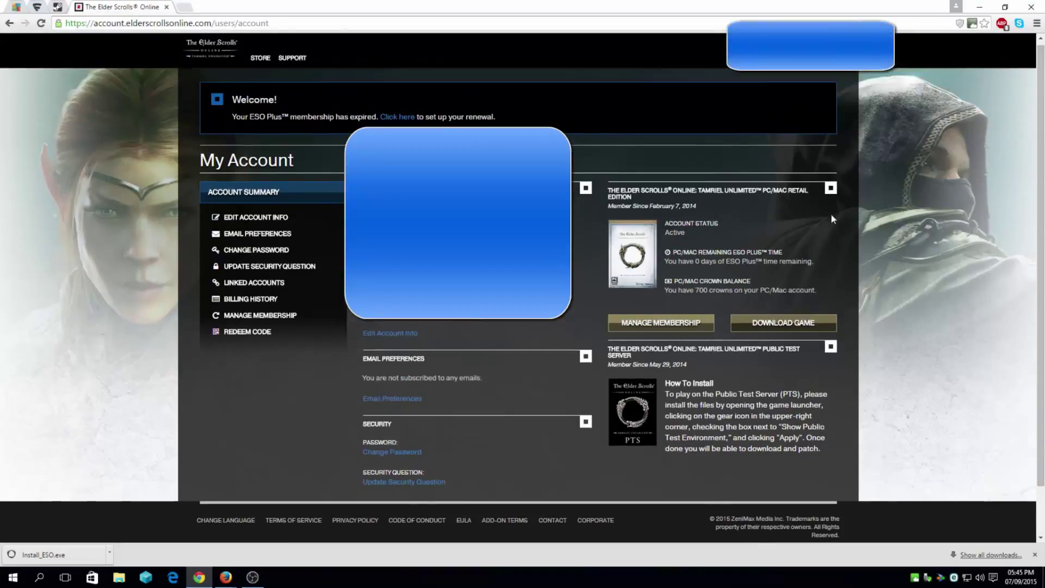
mouse_move(786, 265)
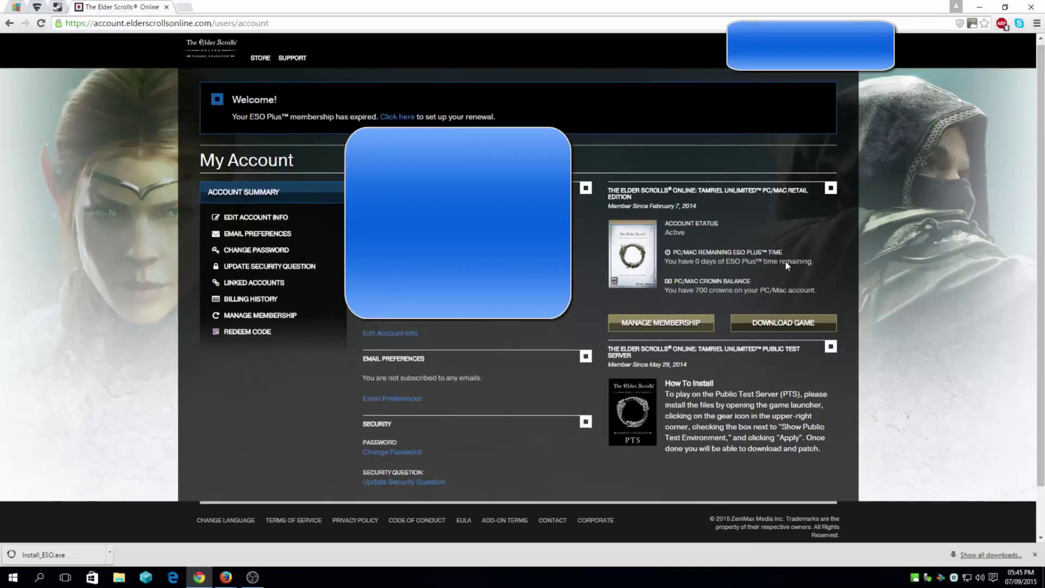
mouse_move(699, 195)
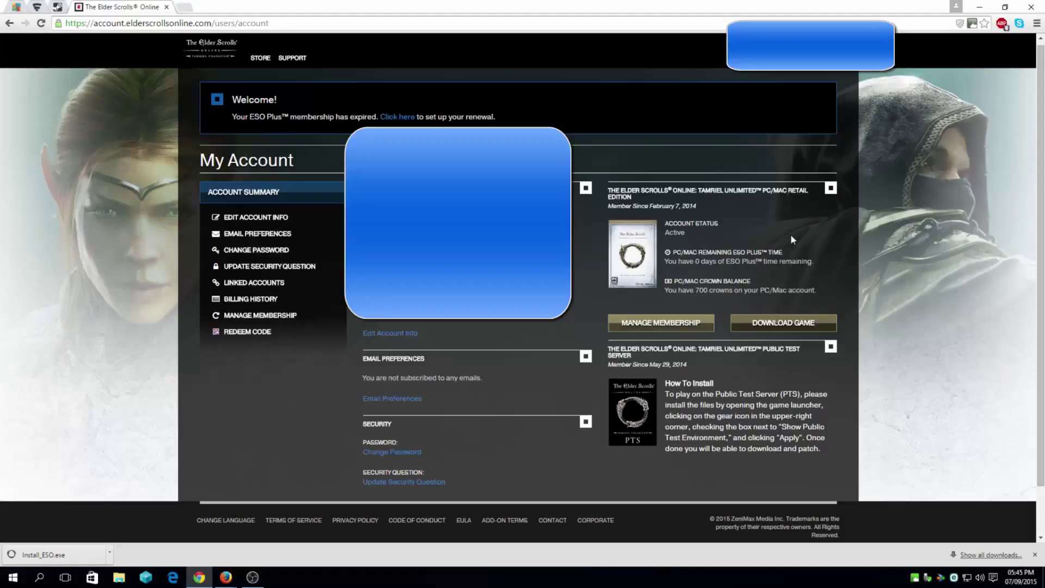
mouse_move(793, 246)
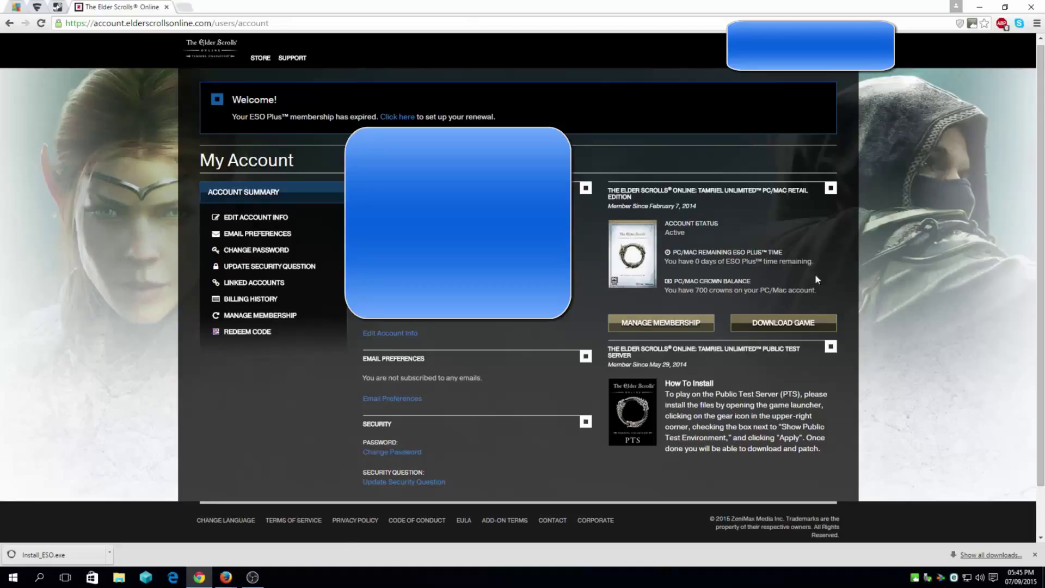
mouse_move(660, 306)
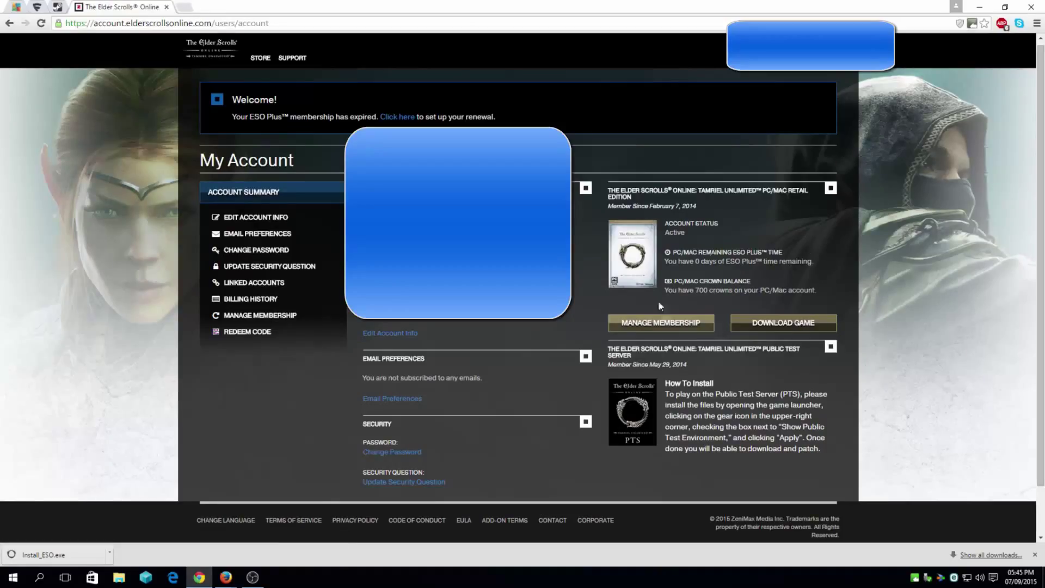
mouse_move(42, 559)
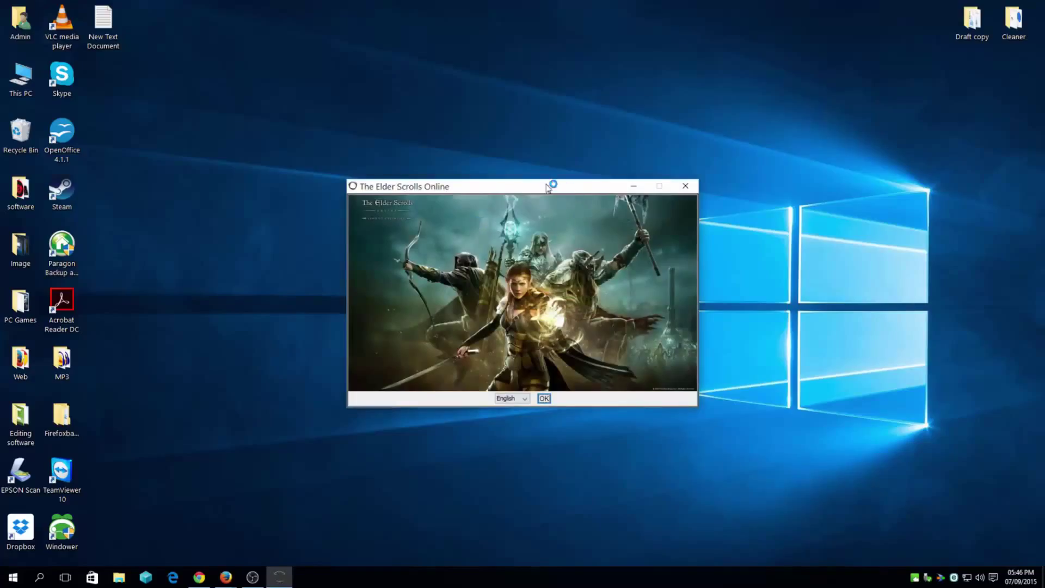
Step: Confirm English as the installer language and continue past the welcome screen
drag(546, 186, 506, 107)
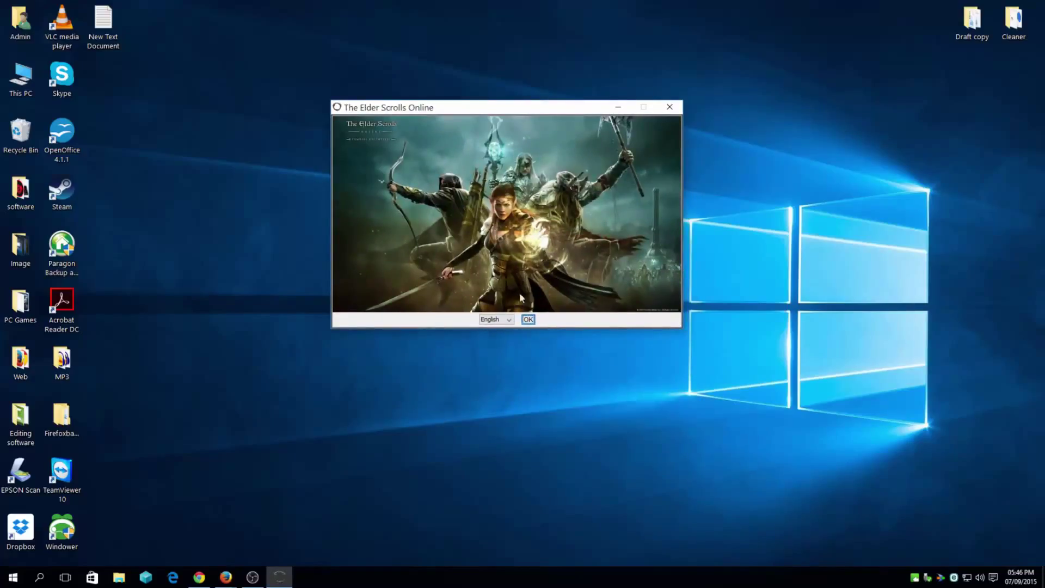
click(527, 318)
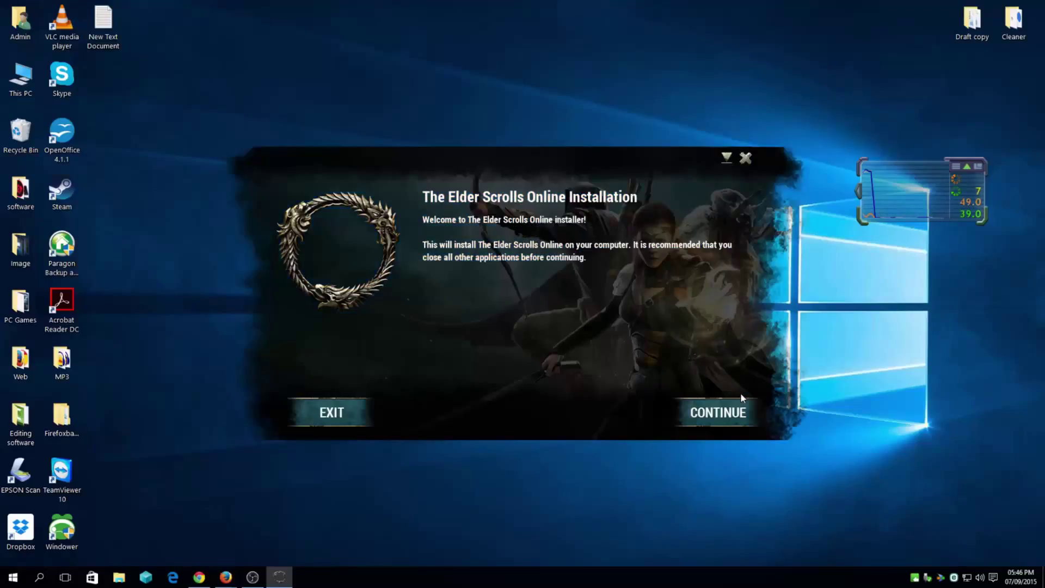
mouse_move(503, 295)
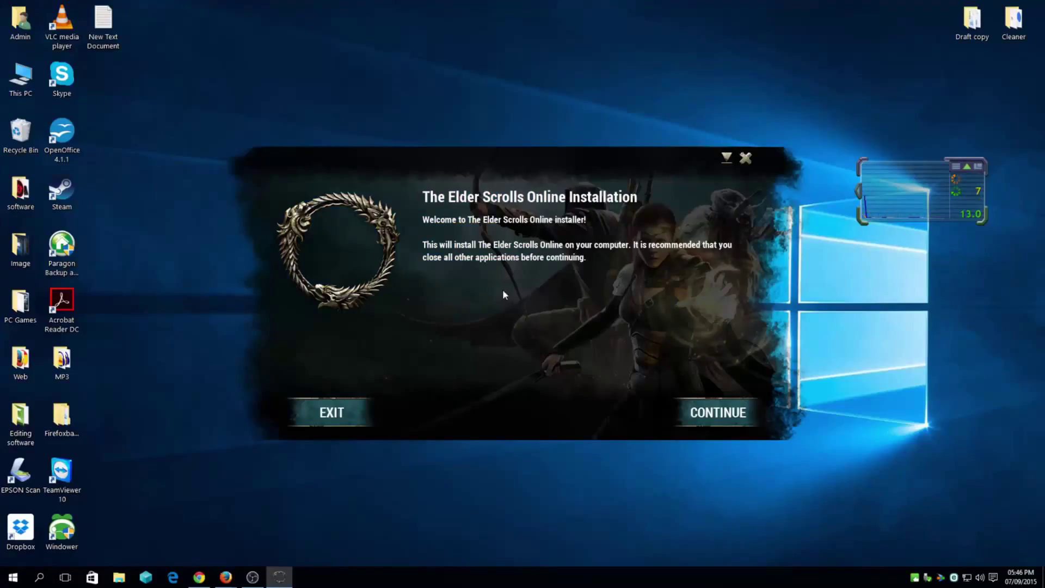
mouse_move(688, 261)
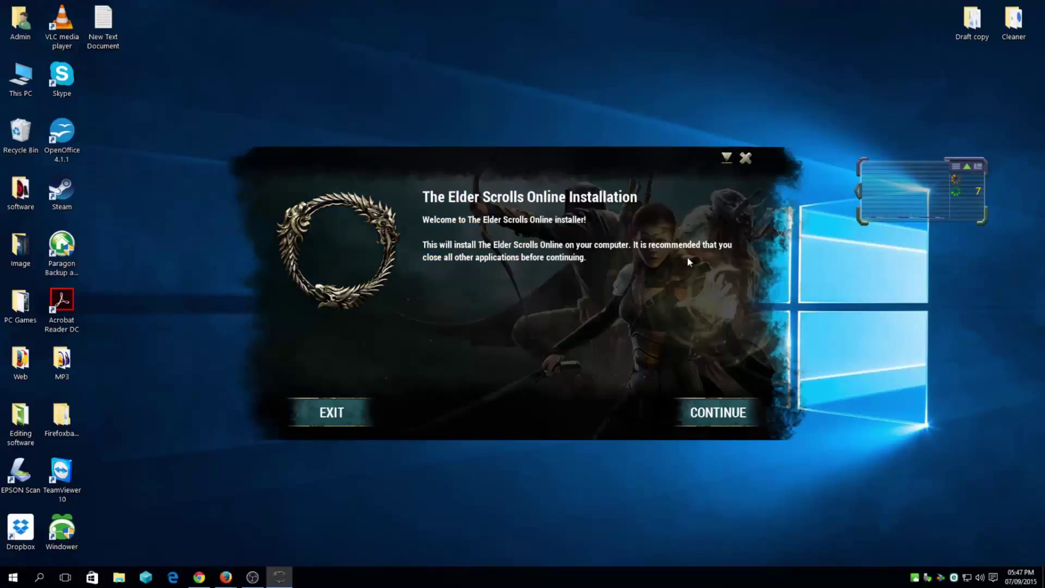
mouse_move(910, 150)
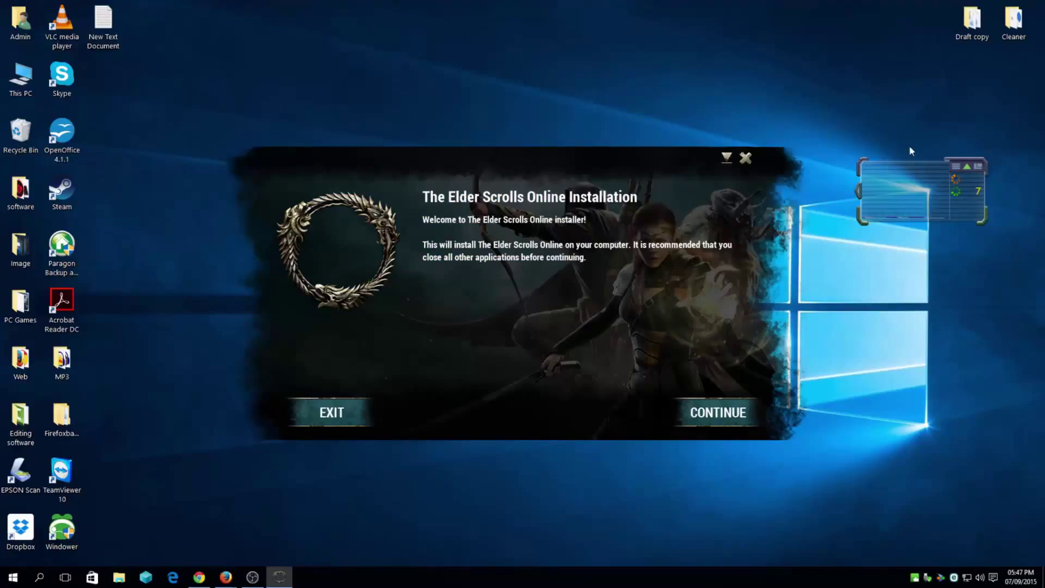
click(744, 158)
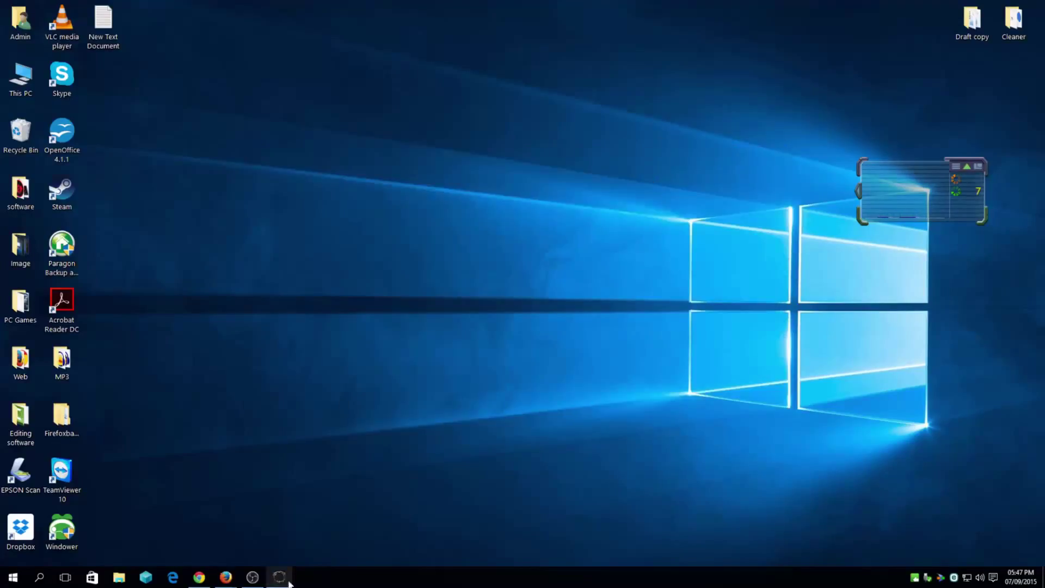
click(279, 576)
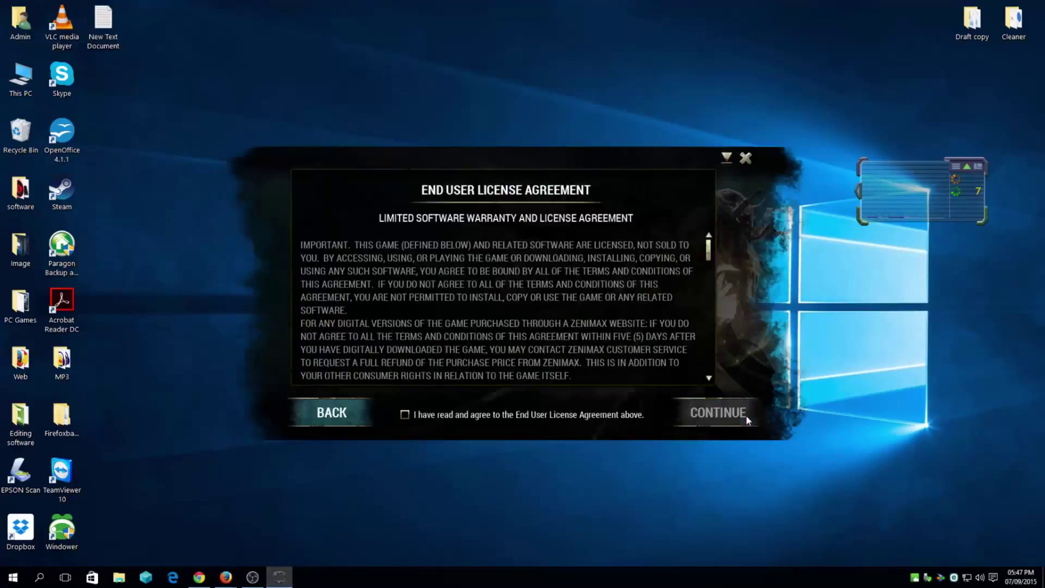
Step: Agree to the End User License Agreement and continue to the installation options
click(405, 414)
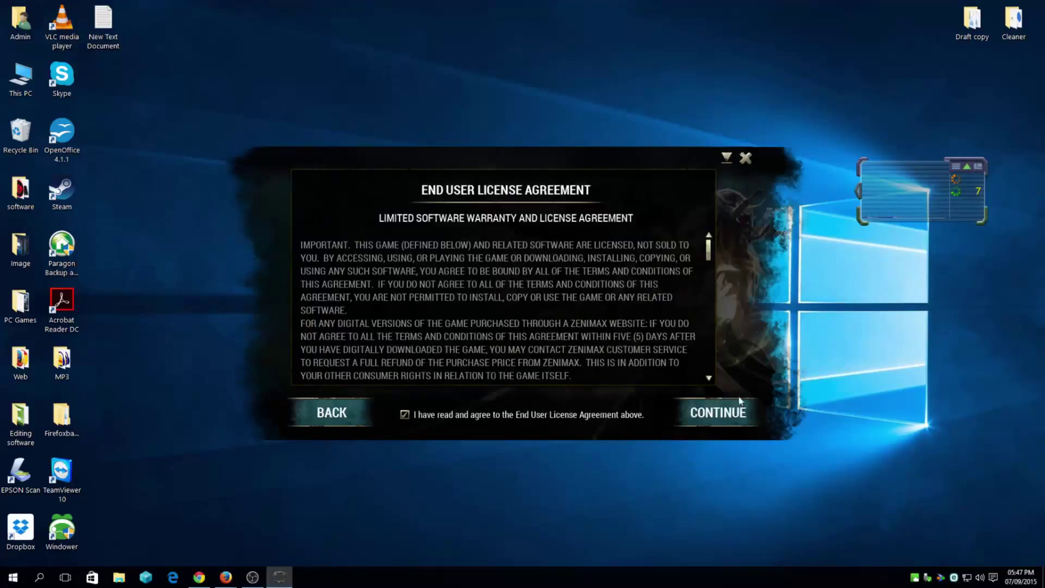
click(716, 411)
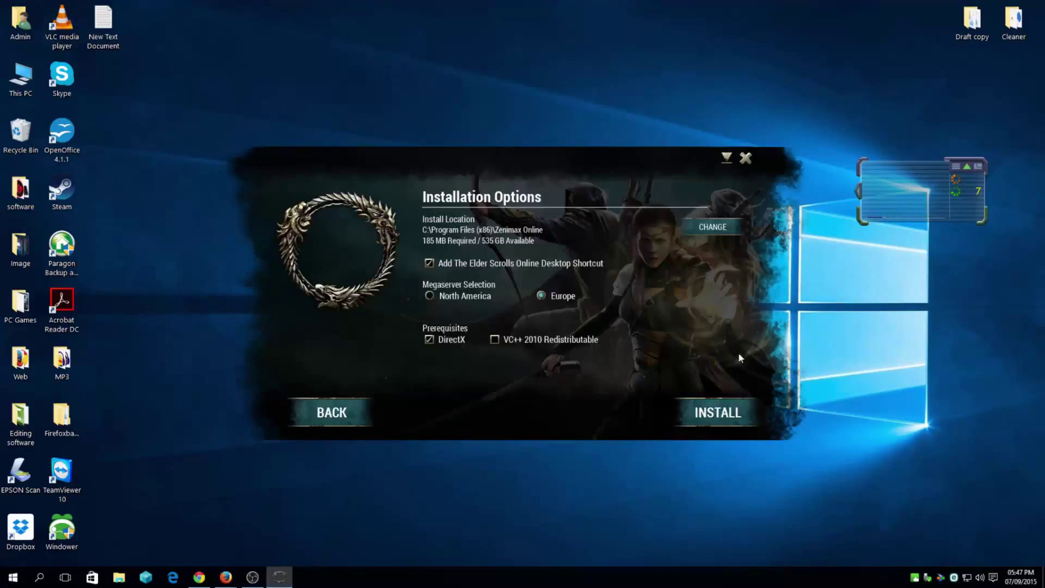
mouse_move(590, 274)
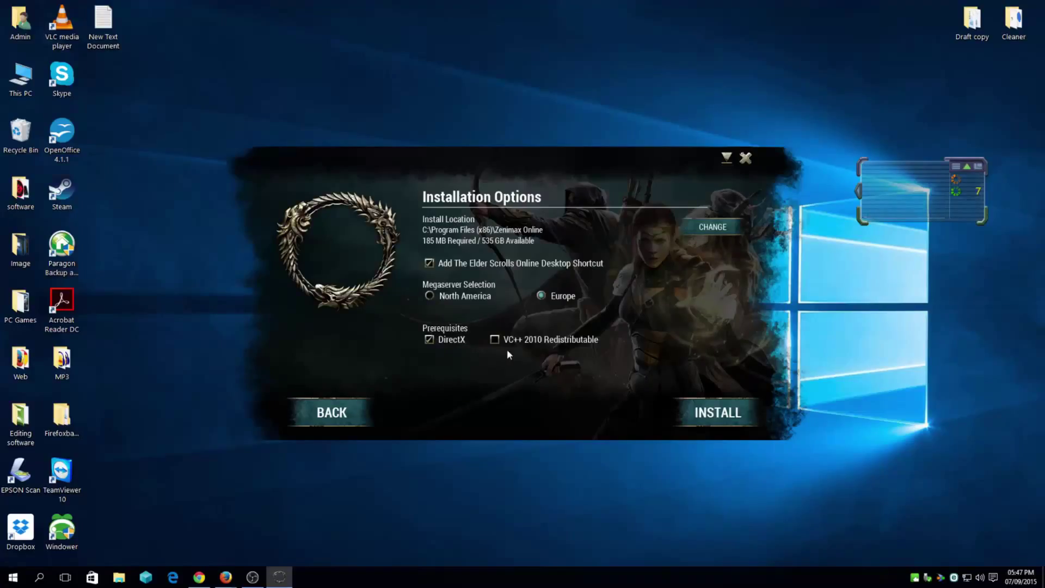
Step: Toggle the VC++ 2010 Redistributable on then off, leaving Europe and DirectX selected
click(494, 340)
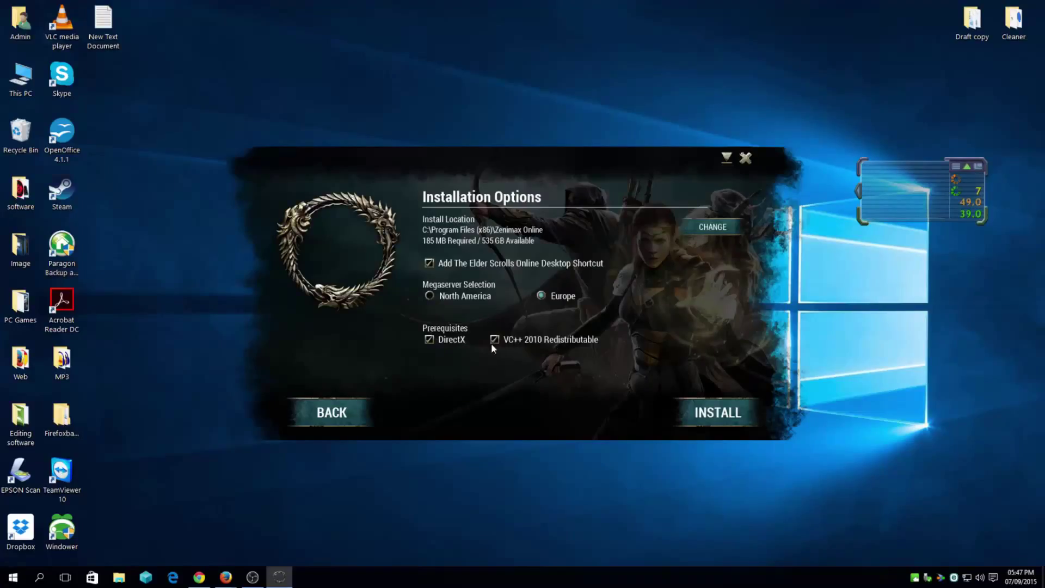
click(495, 339)
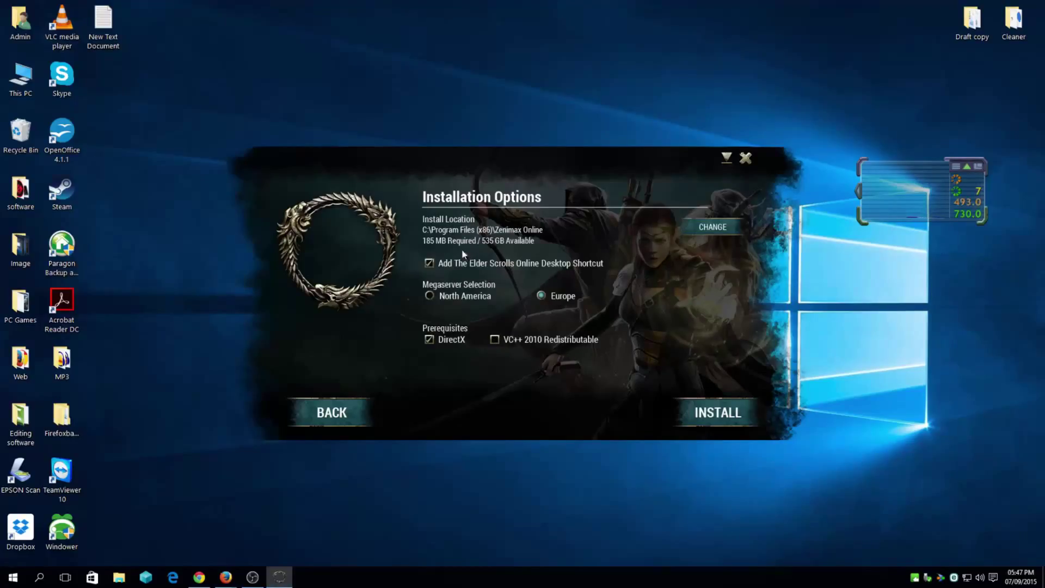
mouse_move(737, 426)
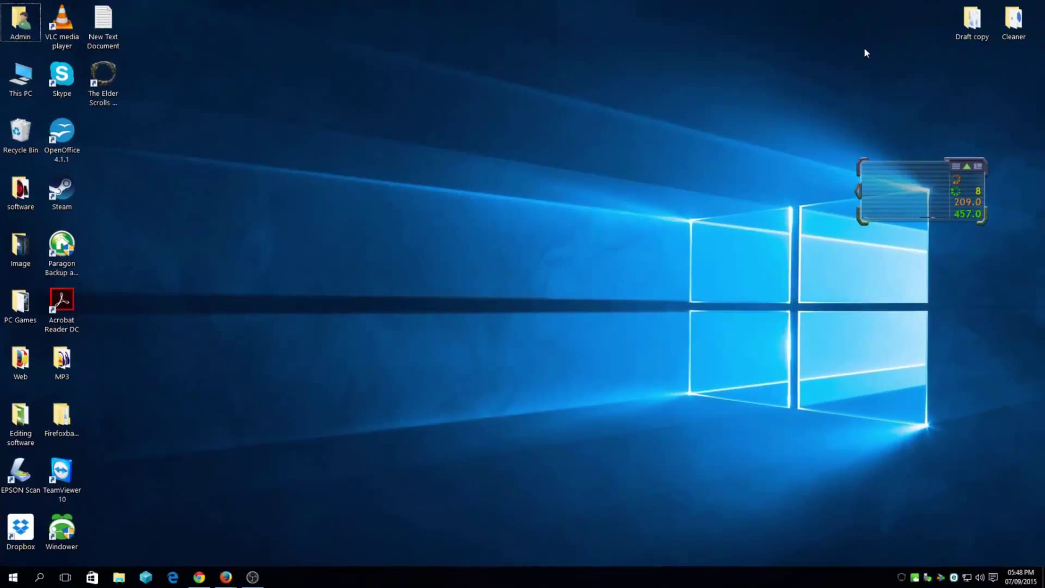
Step: Start the game from the new desktop shortcut and allow the launcher through the ESET firewall
double_click(102, 77)
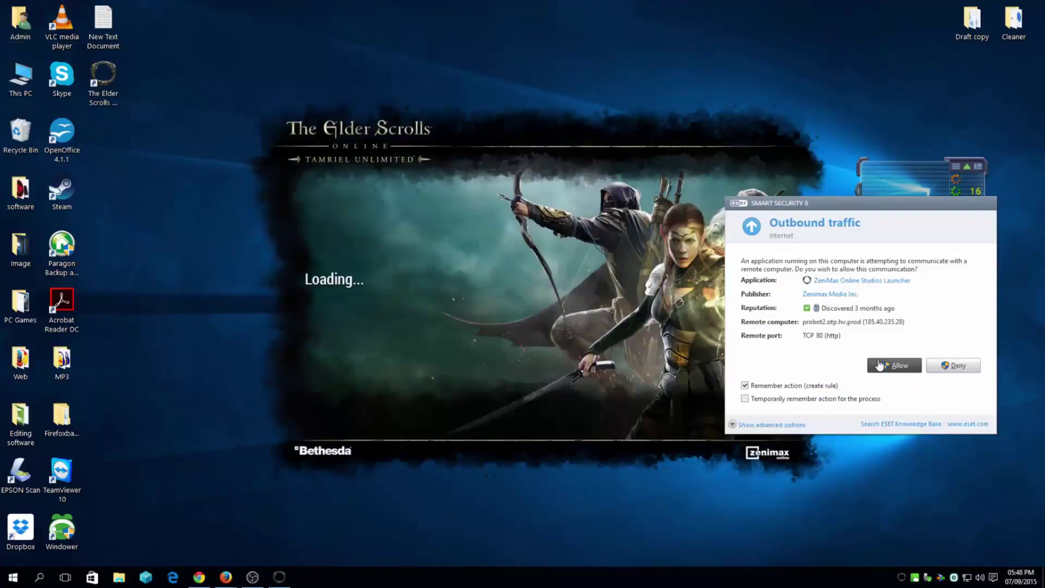
click(894, 365)
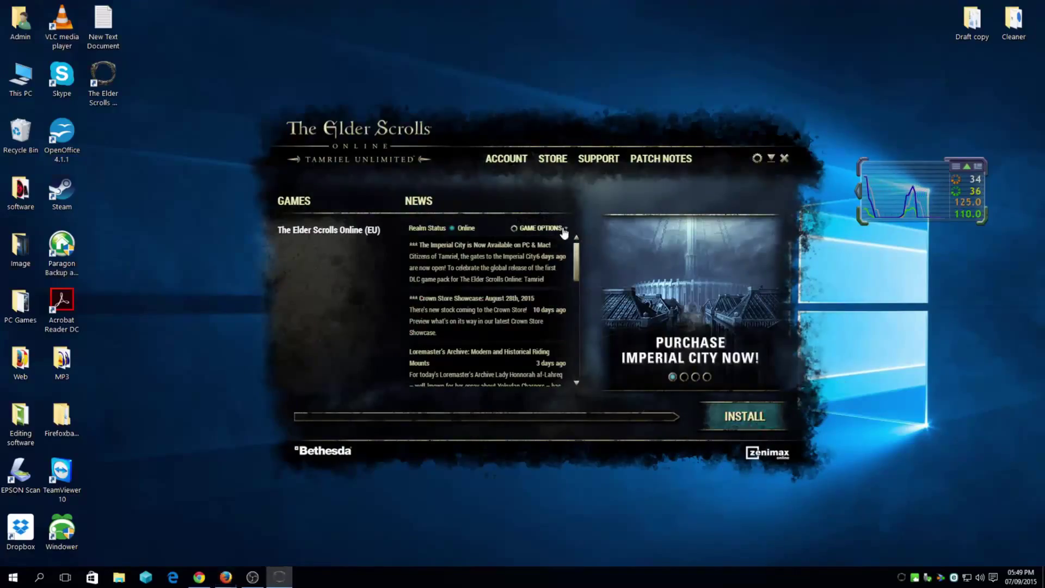
Step: Review the Elder Scrolls Online (EU) game settings and cancel without changes
click(537, 227)
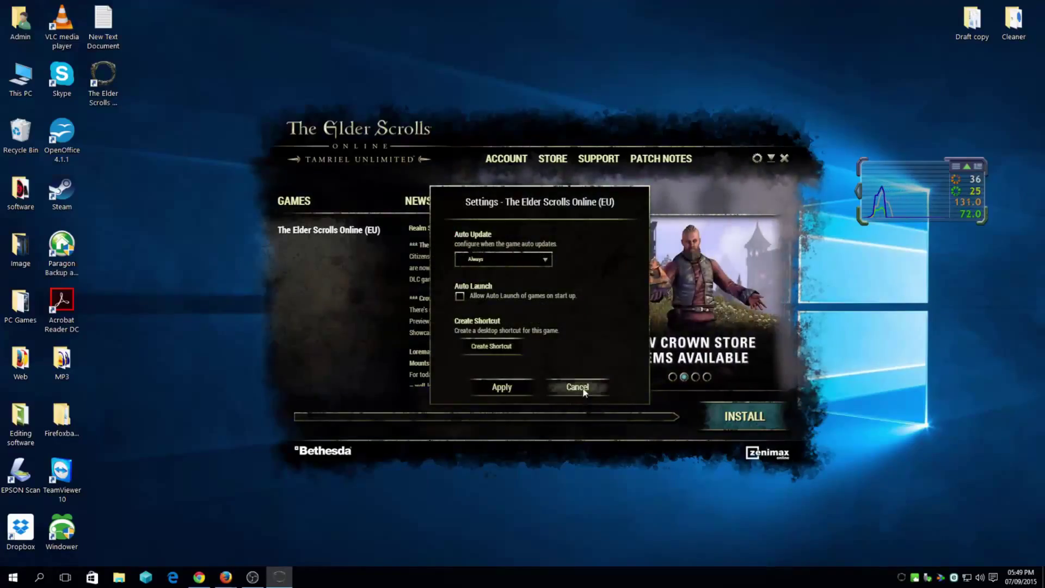
click(577, 387)
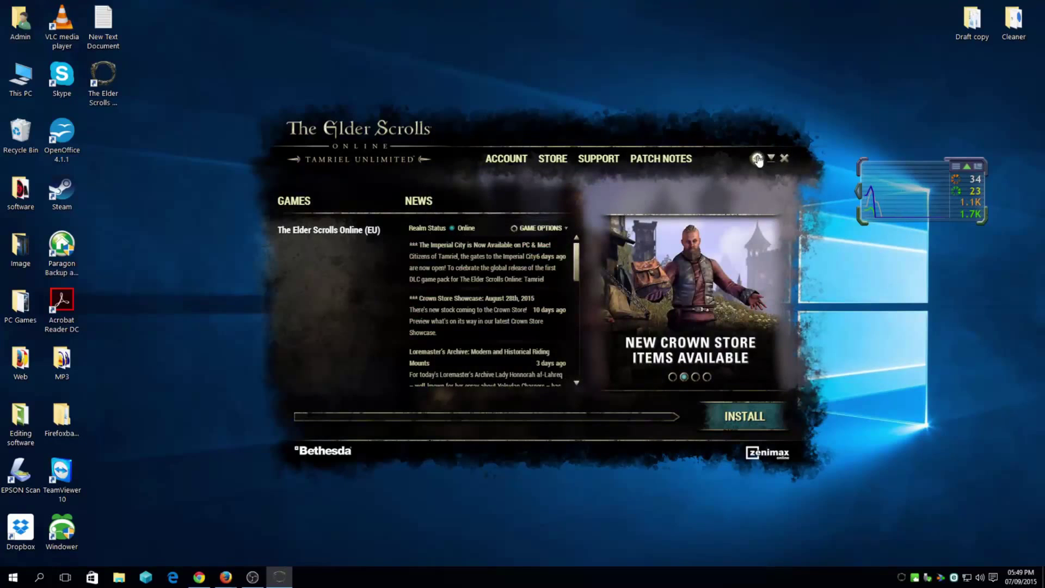
Step: Browse the launcher's own settings, Options and About, then cancel unchanged
click(757, 159)
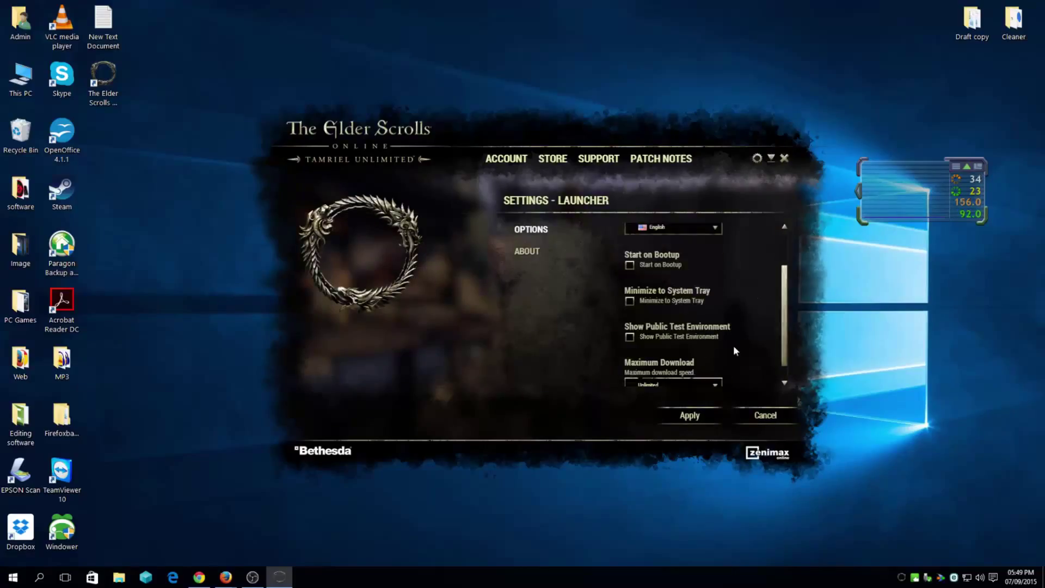
scroll(down, 3)
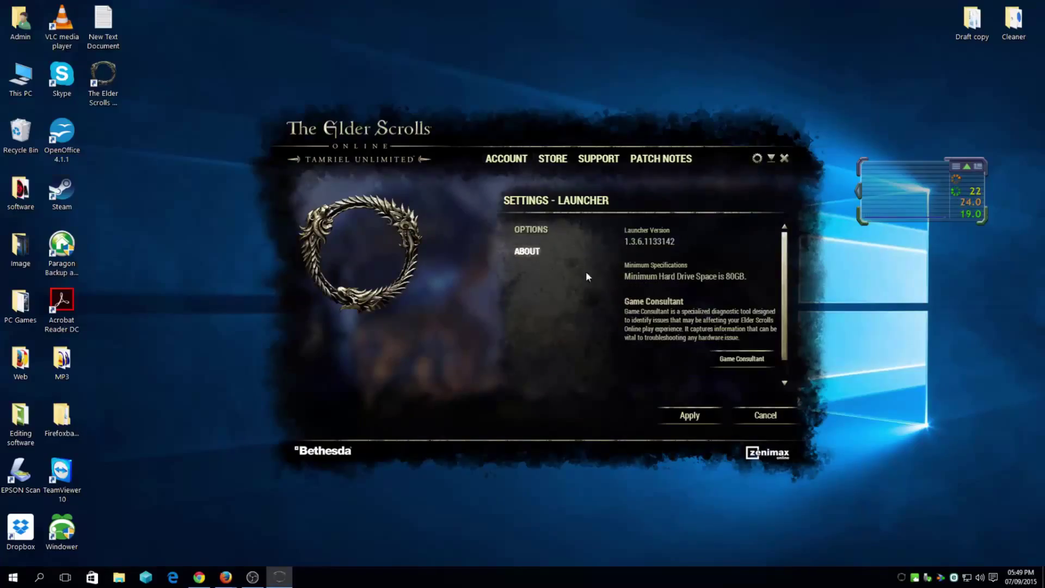
click(764, 415)
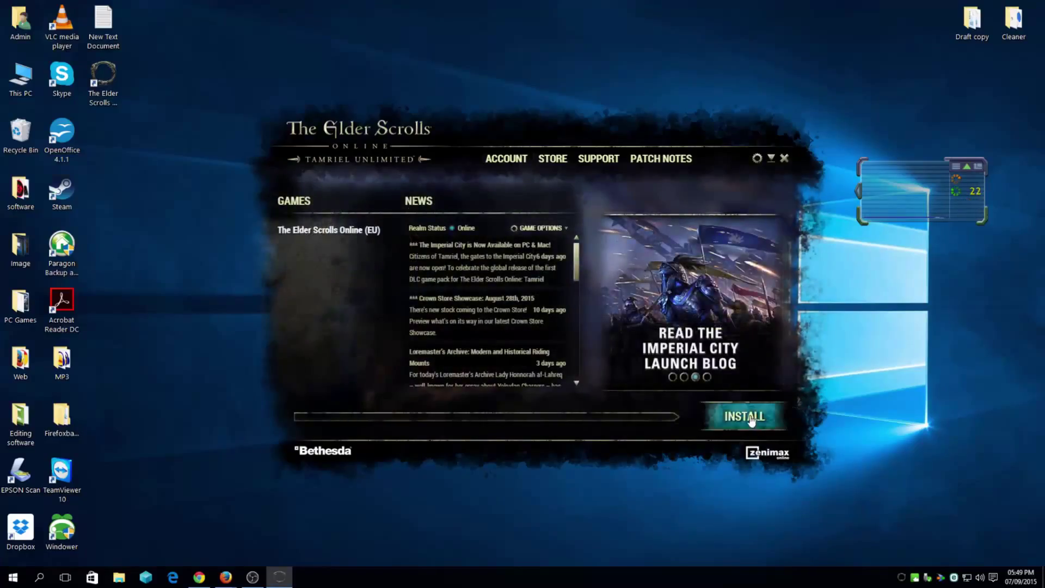
Step: Start the INSTALL to download the roughly 30 GB Elder Scrolls Online (EU) game
click(743, 415)
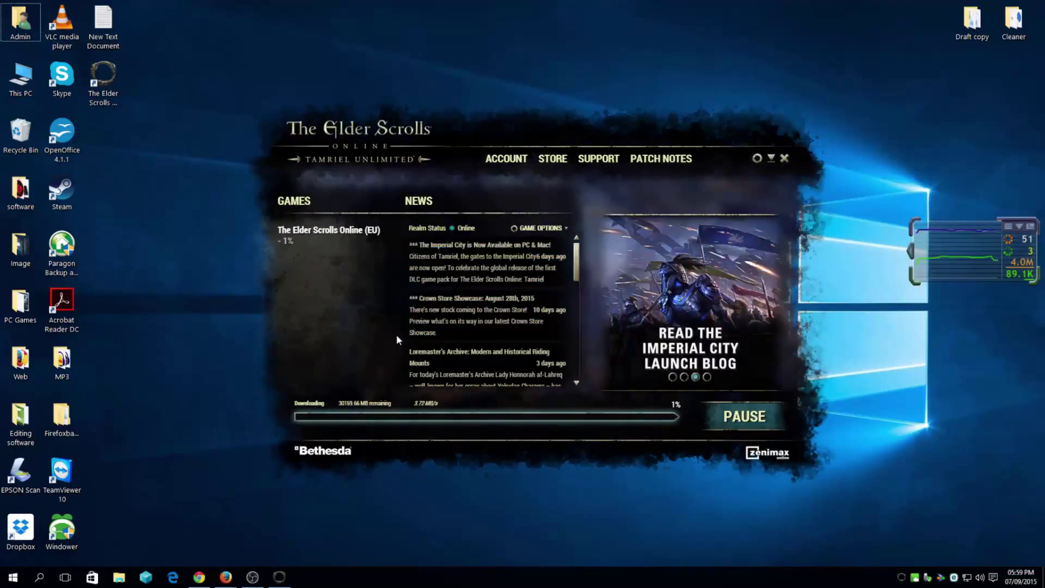
mouse_move(364, 352)
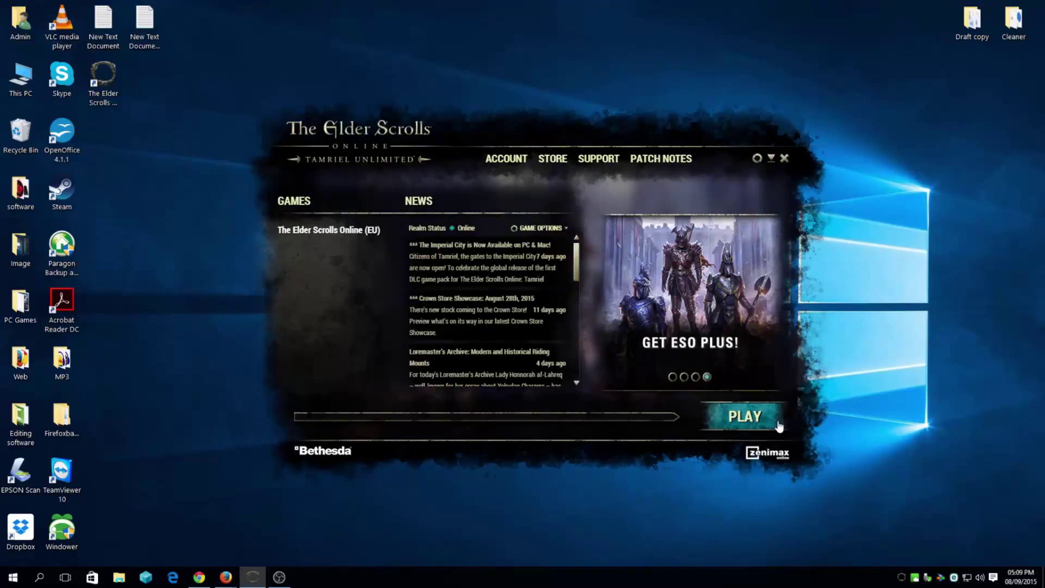
Step: Launch the fully downloaded game with PLAY
click(744, 416)
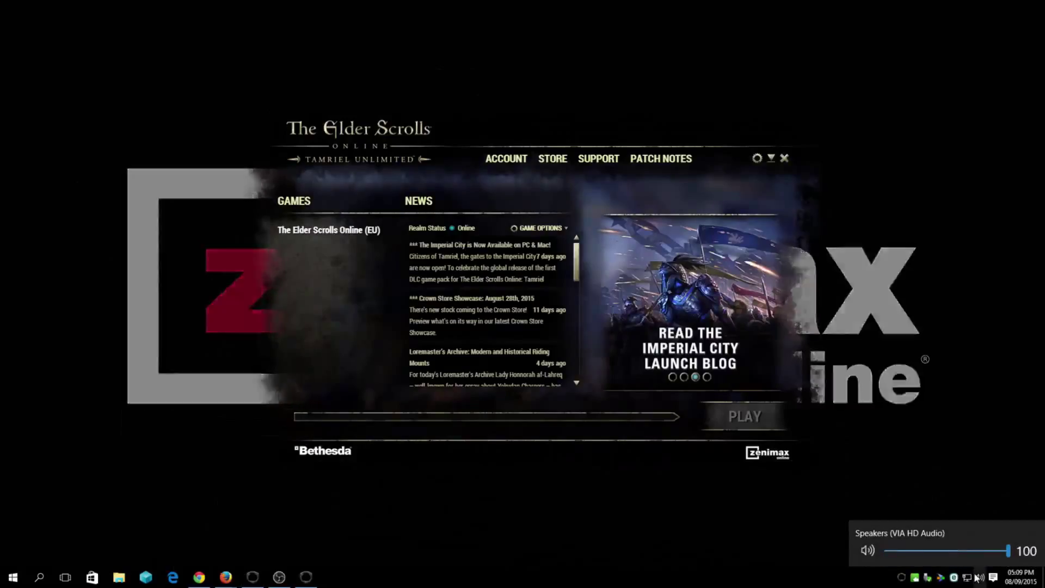
Step: Lower the Elder Scrolls Online slider in the Windows Volume Mixer
right_click(980, 577)
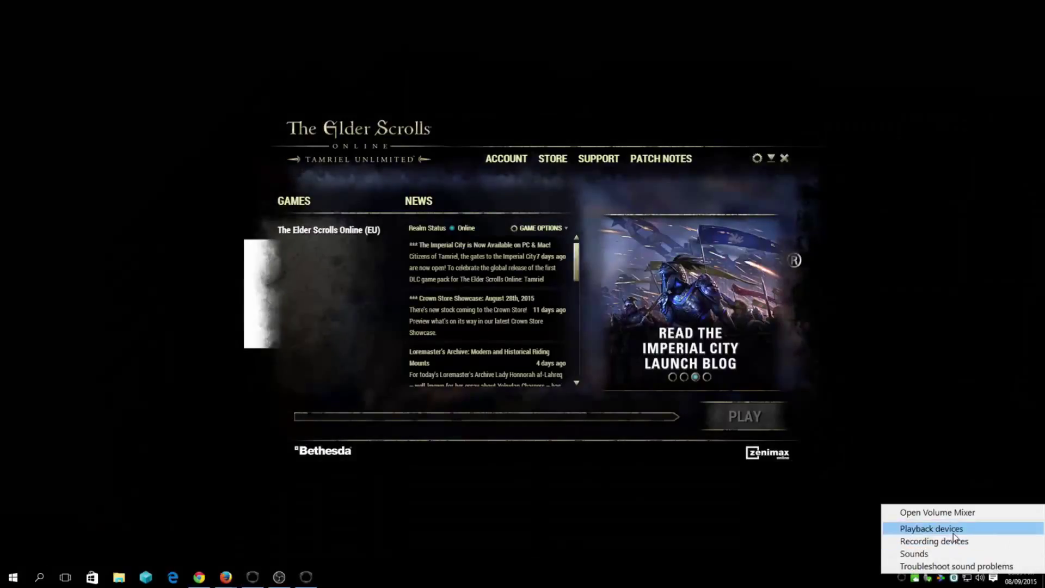
click(937, 511)
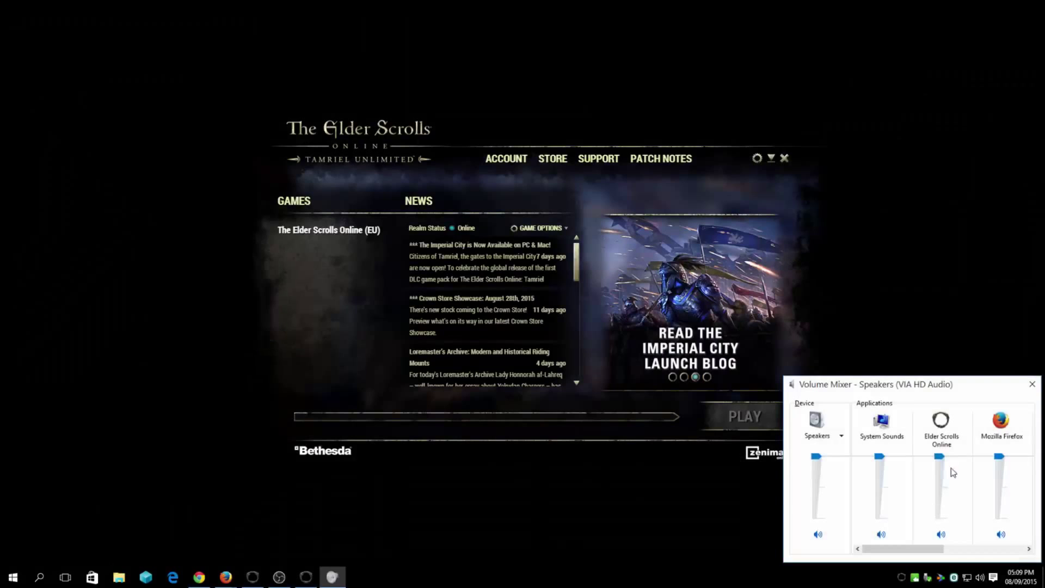
drag(939, 456, 939, 490)
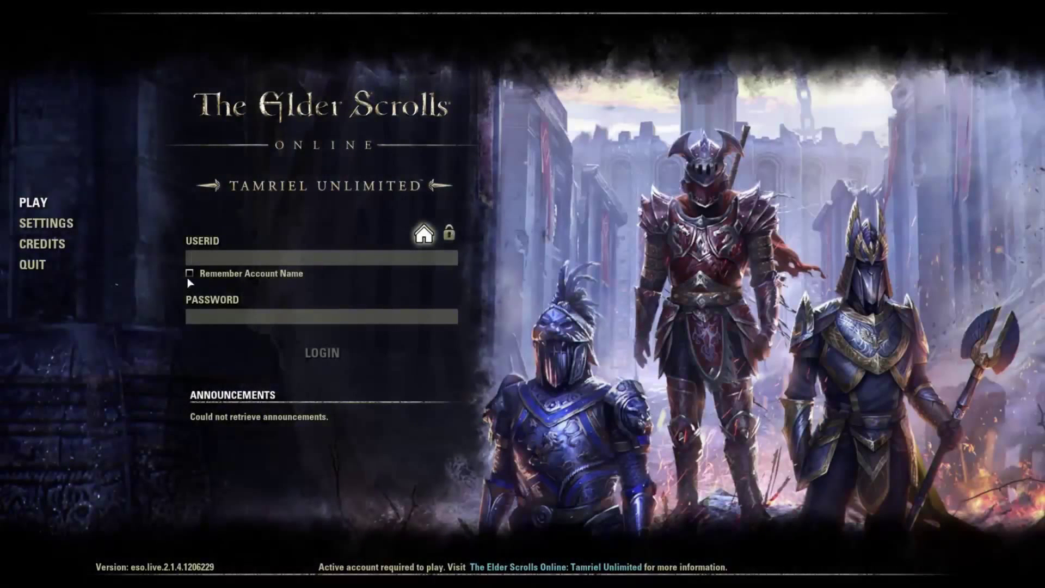
Step: Enter the account name and password with Remember Account Name ticked, and log in
click(189, 273)
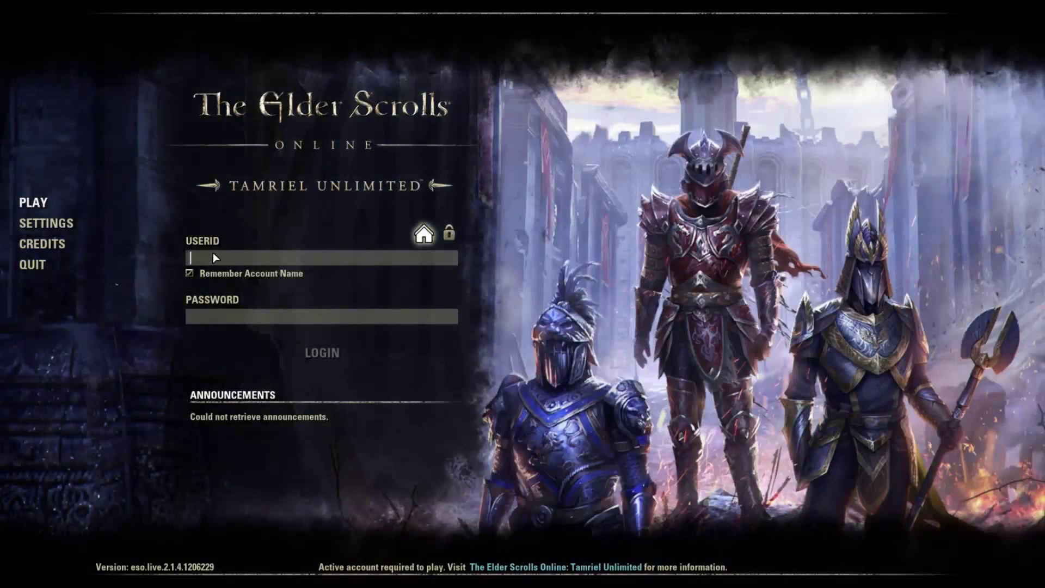
click(320, 258)
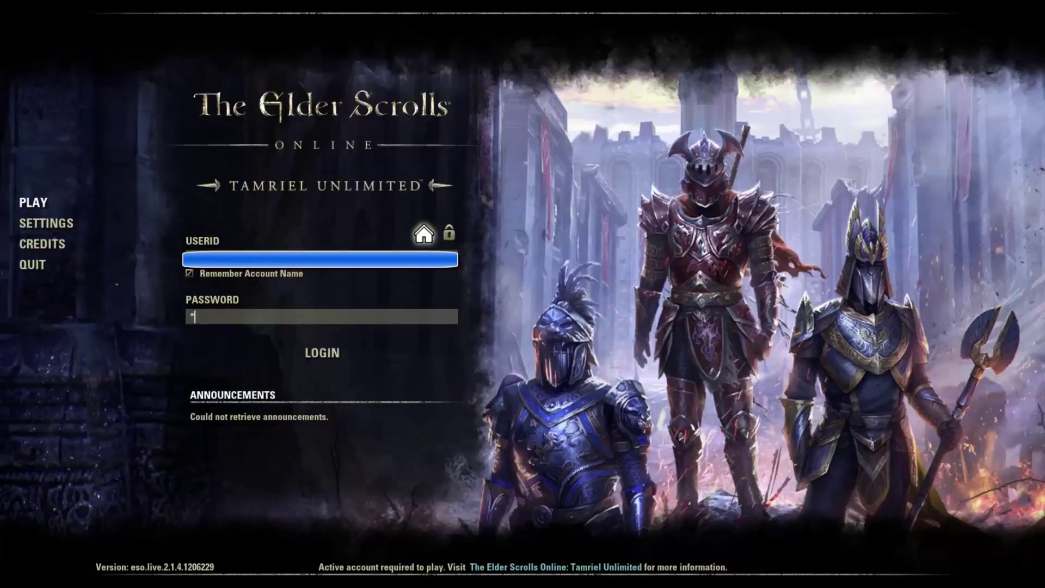
text(password)
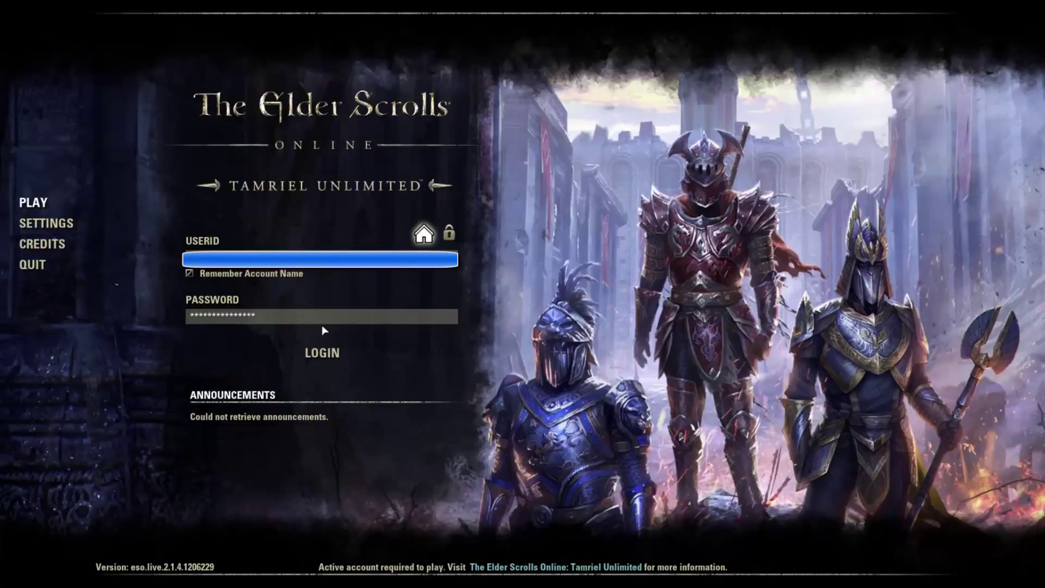
mouse_move(418, 299)
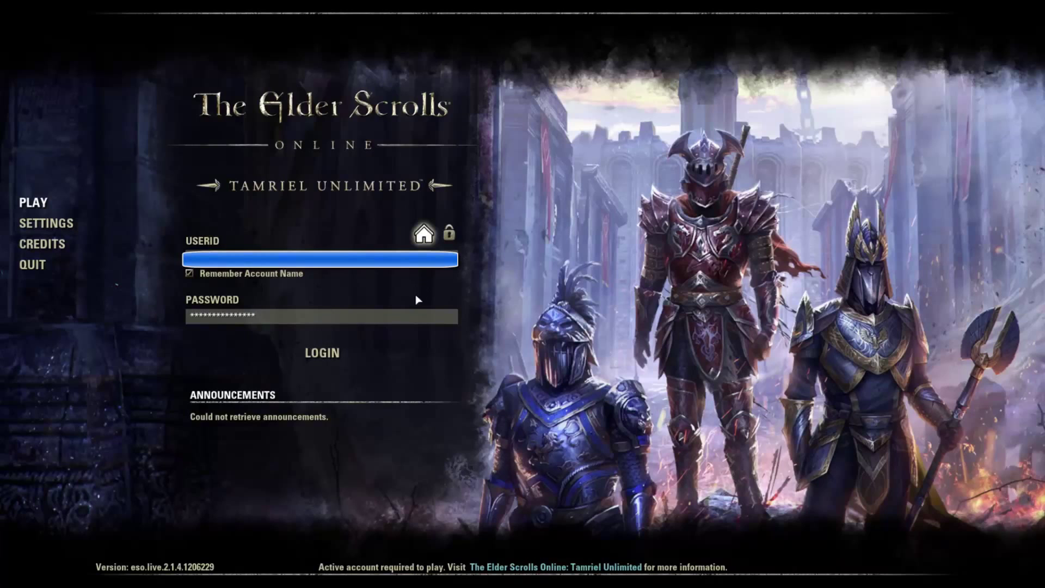
click(323, 353)
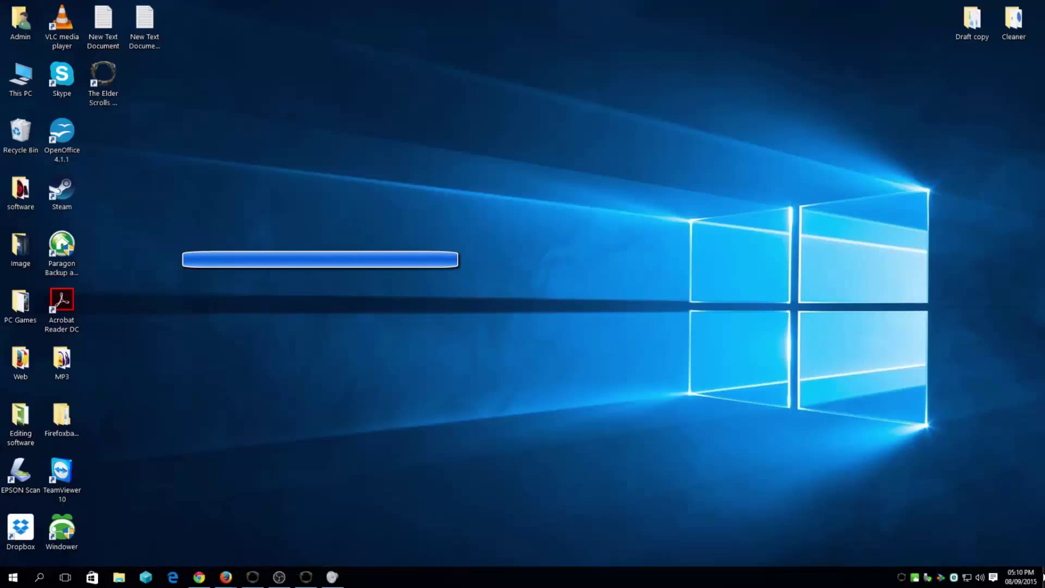
Step: Temporarily disable the firewall from the ESET tray icon
click(955, 577)
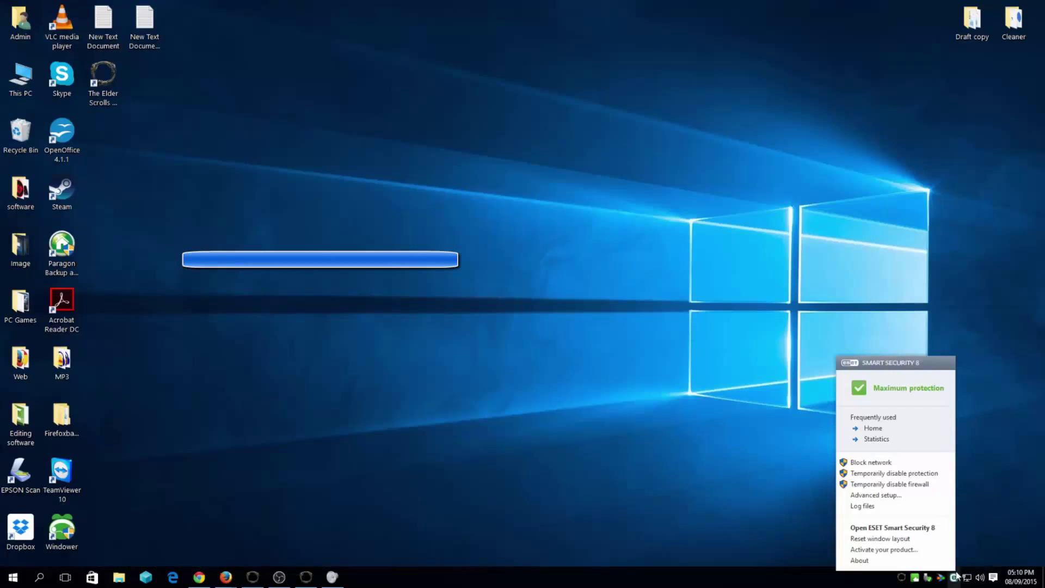
mouse_move(885, 490)
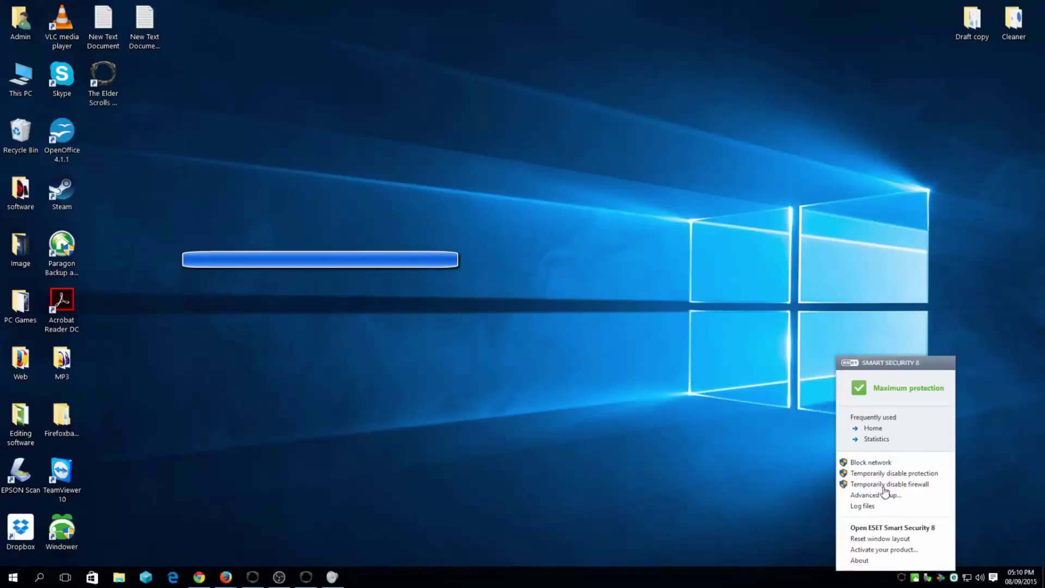
click(893, 472)
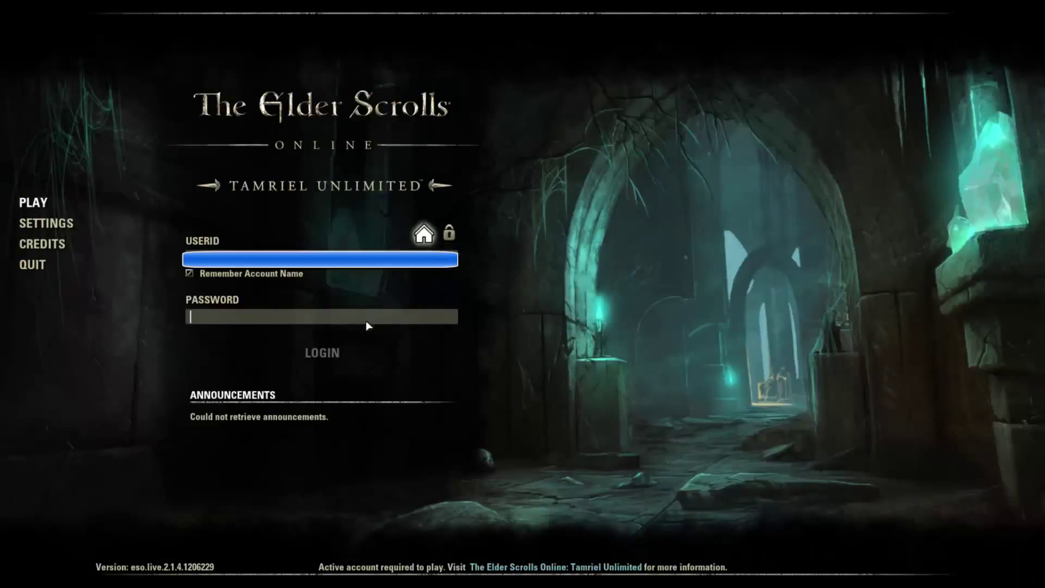
Step: Re-enter the masked password and submit the login again
text(*)
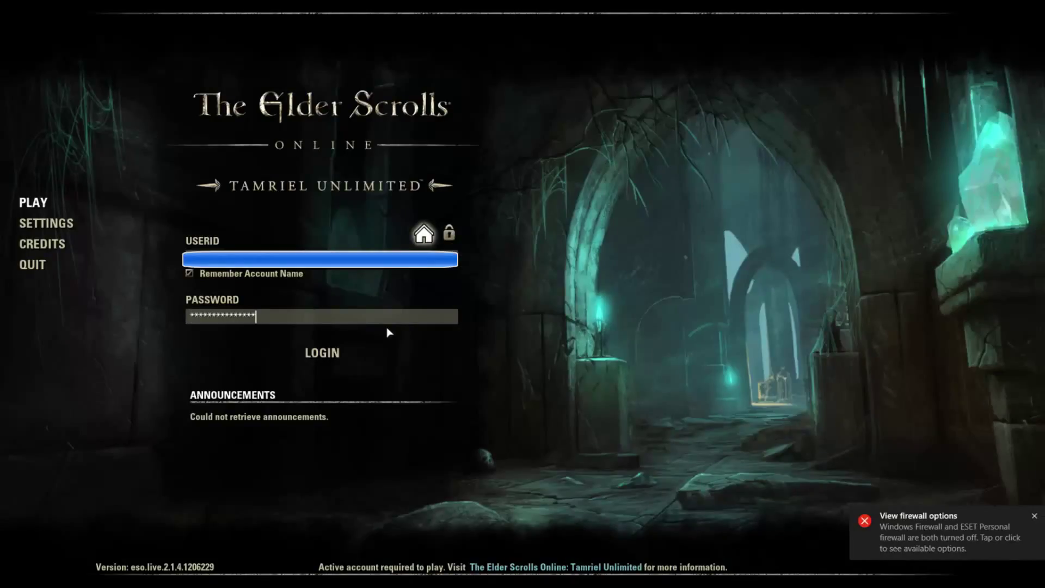
click(321, 353)
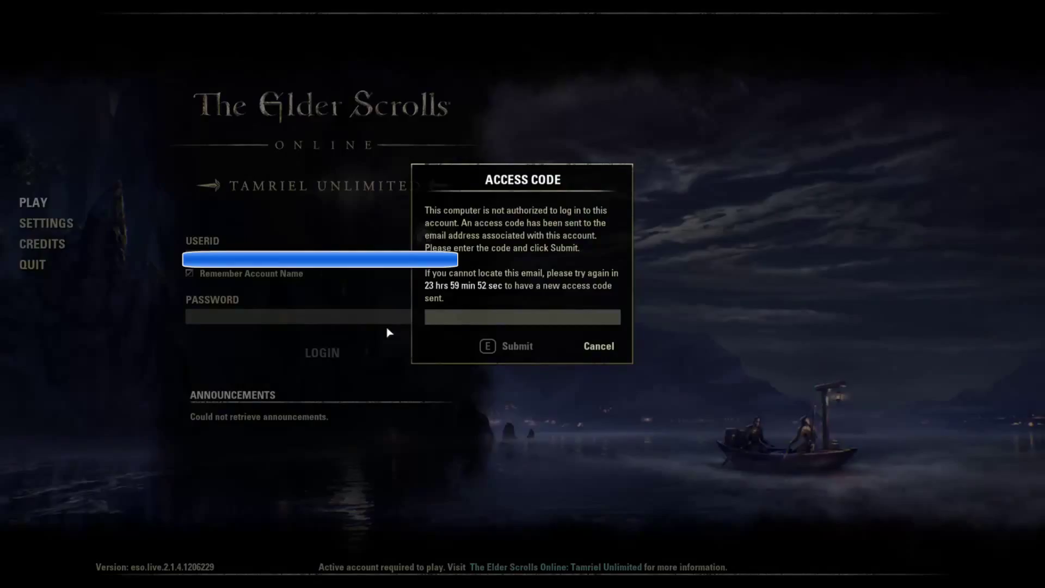
Step: Enter the emailed access code in the Access Code dialog and submit it
click(980, 577)
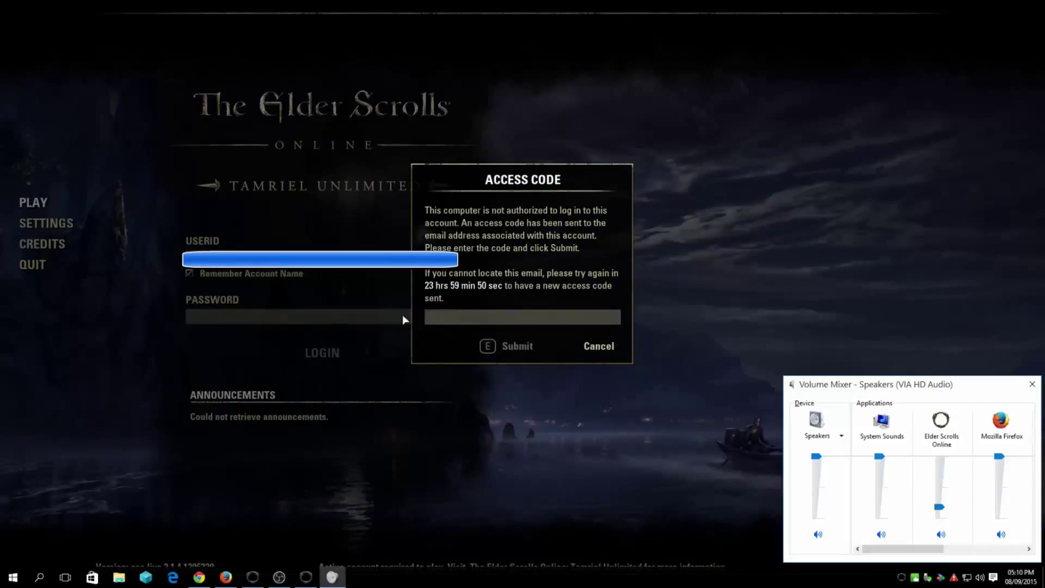
mouse_move(1039, 303)
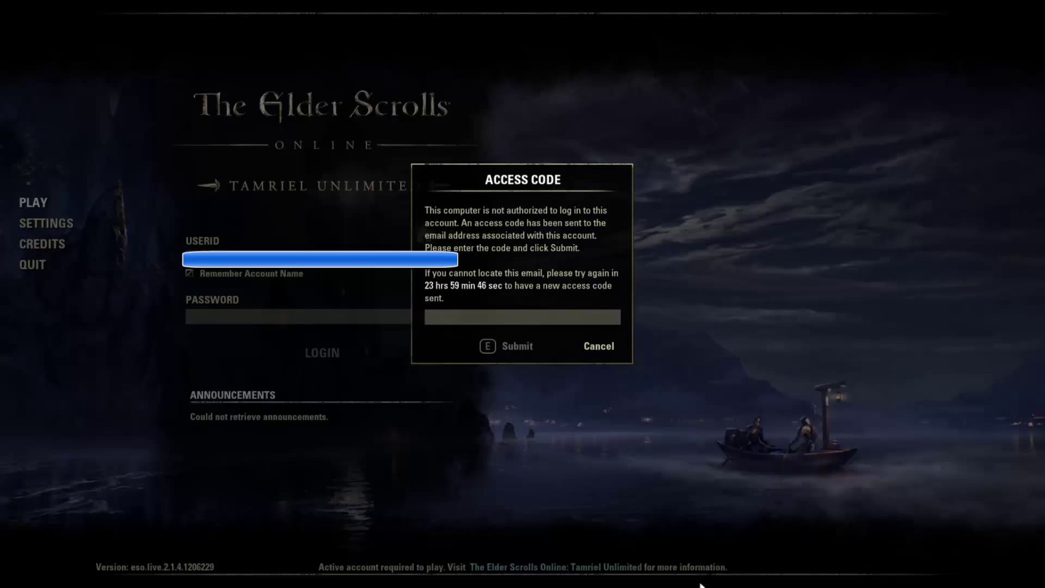
click(597, 346)
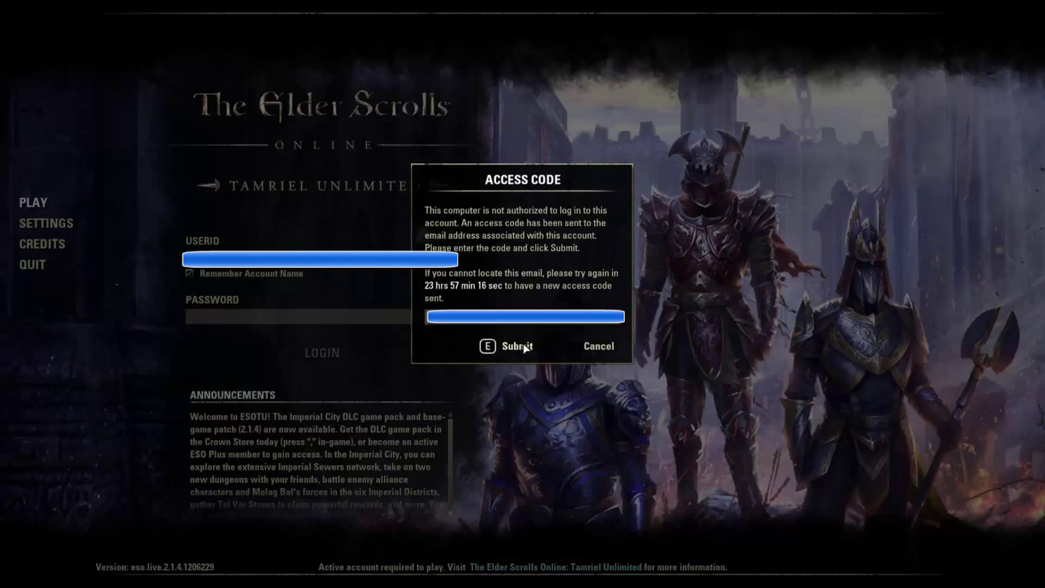
click(514, 346)
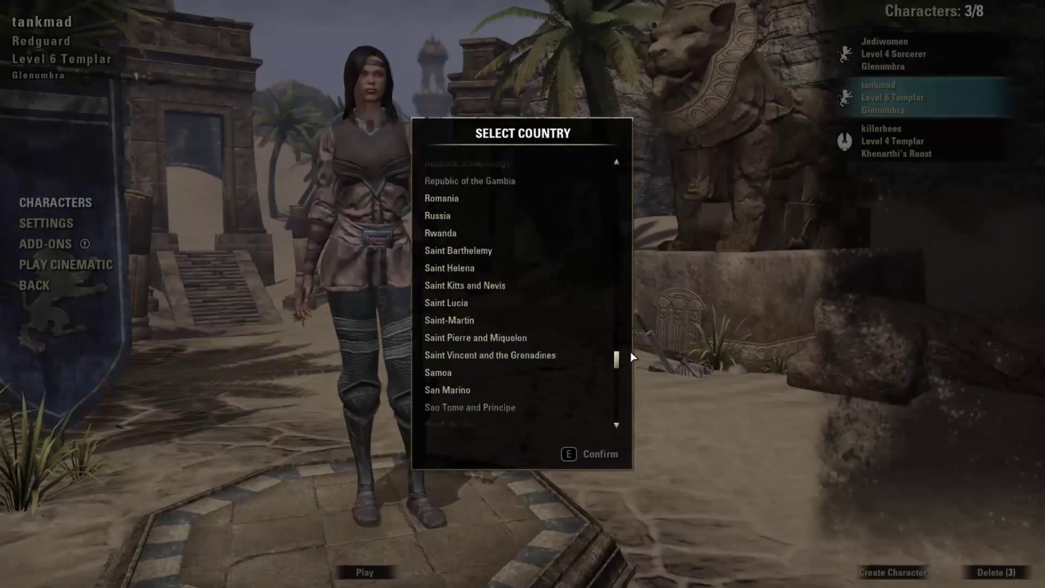
Step: Pick a country from the Select Country list and accept the PEGI 18 rating change
scroll(down, 3)
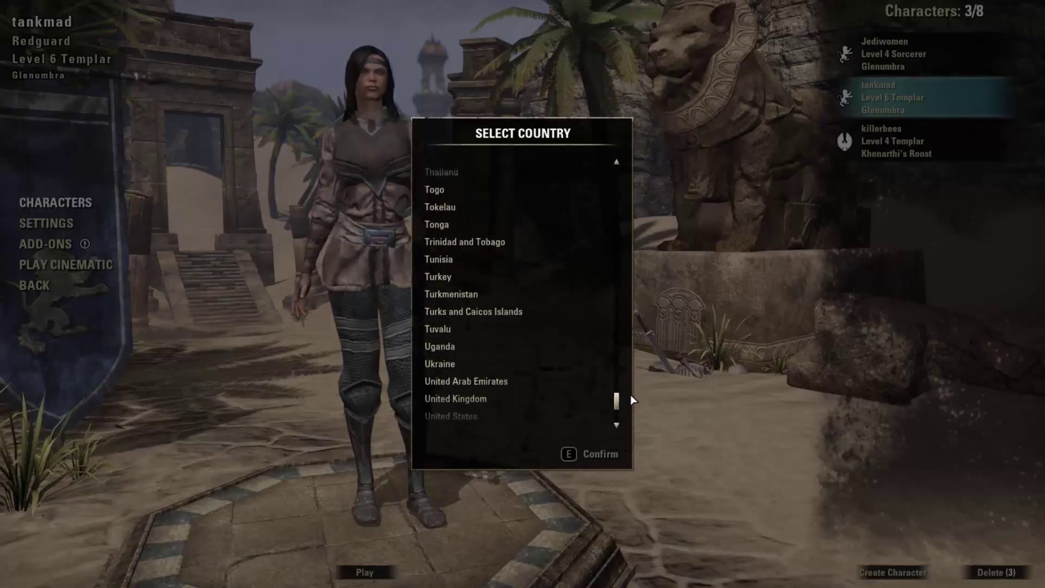
scroll(down, 3)
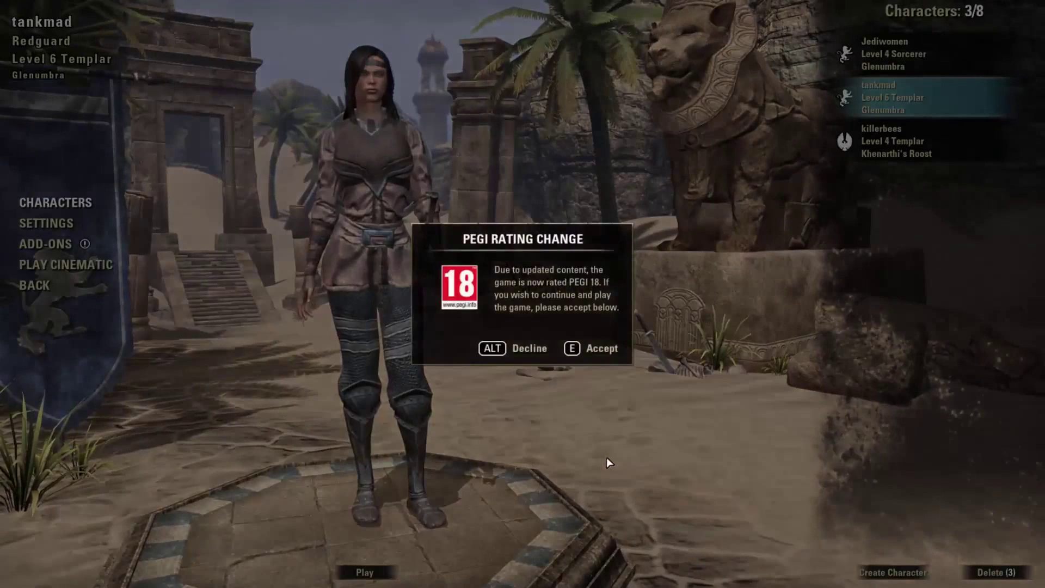
key(e)
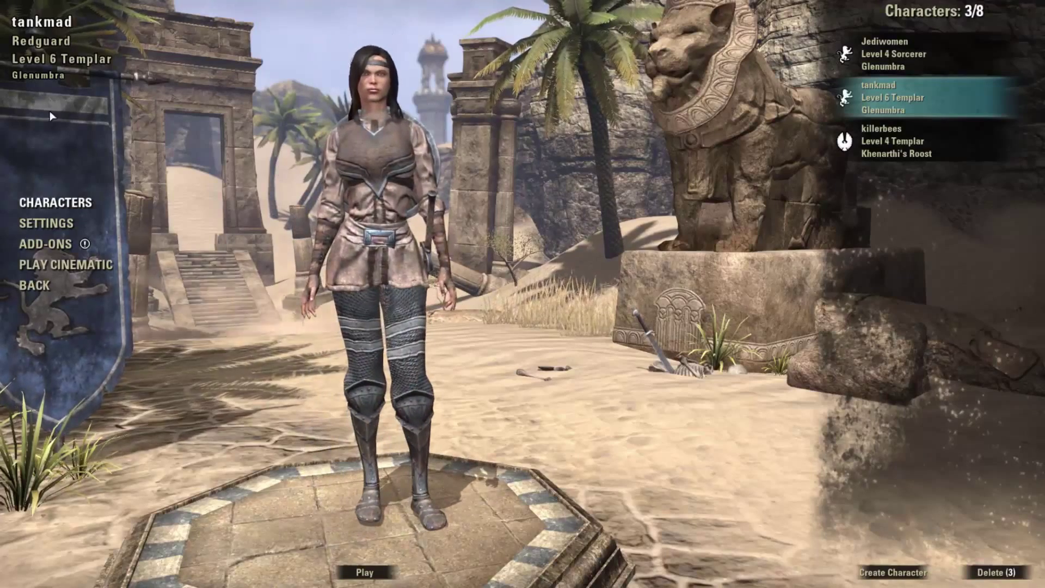
Step: In Video settings choose Ultra-High graphics and raise Maximum Particle Systems to 1101
click(45, 222)
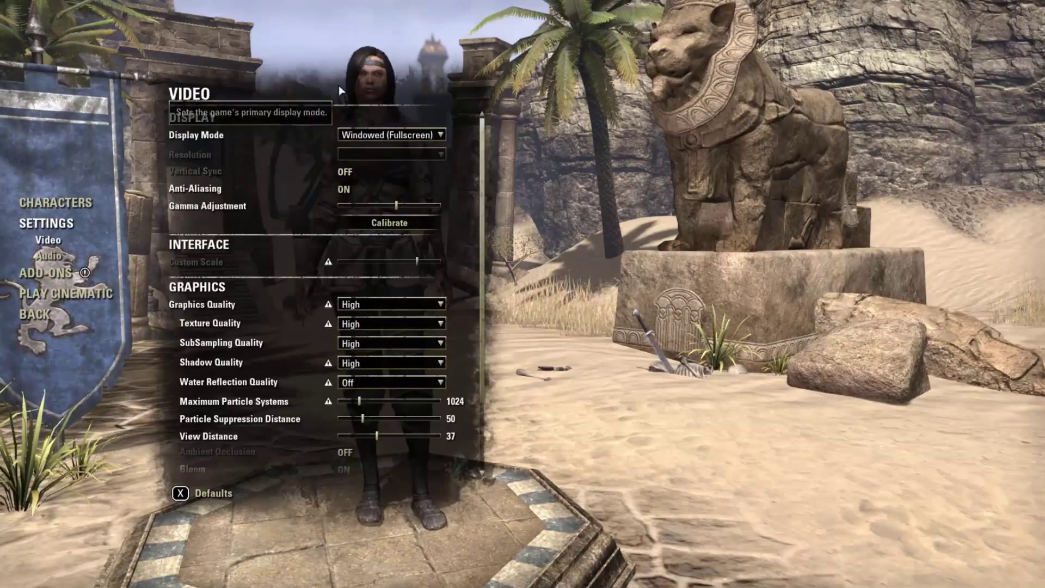
mouse_move(409, 217)
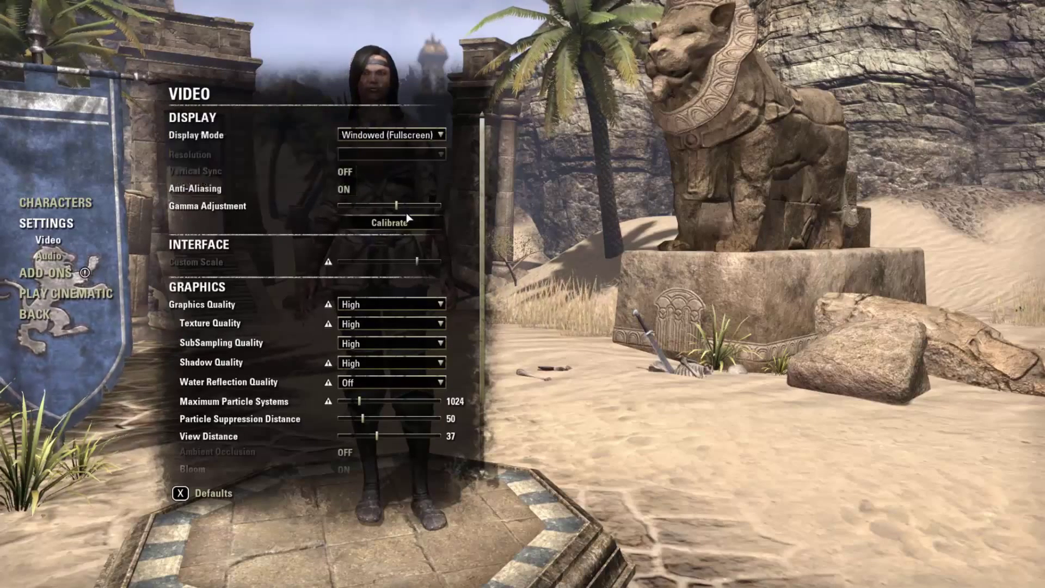
mouse_move(398, 267)
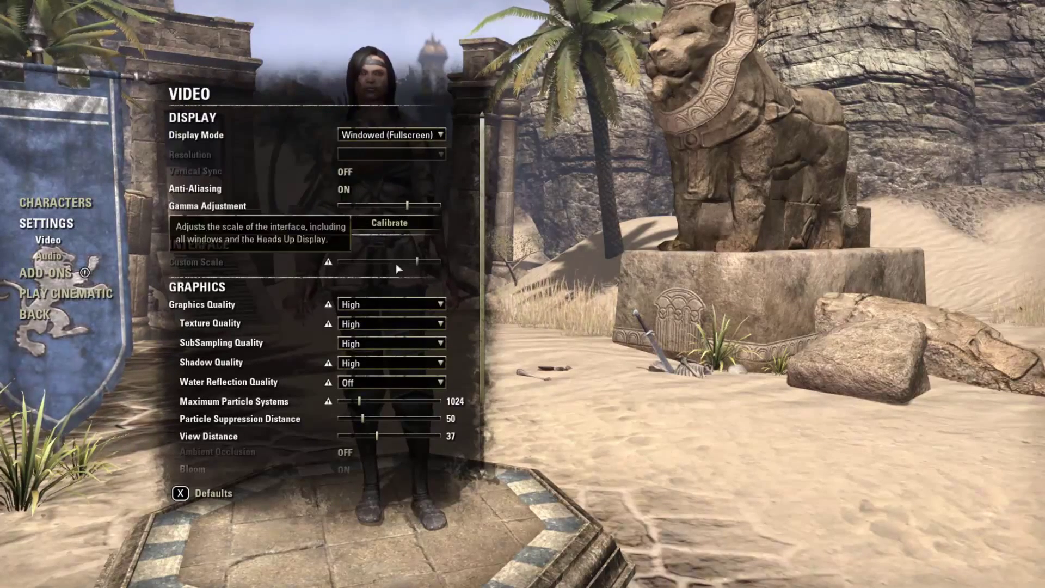
click(390, 303)
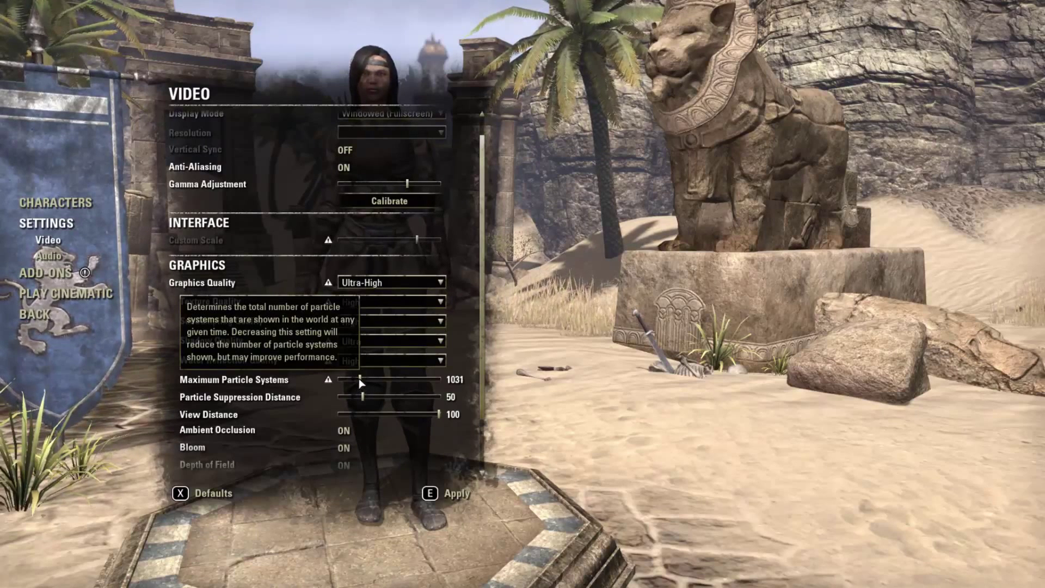
drag(361, 380, 364, 380)
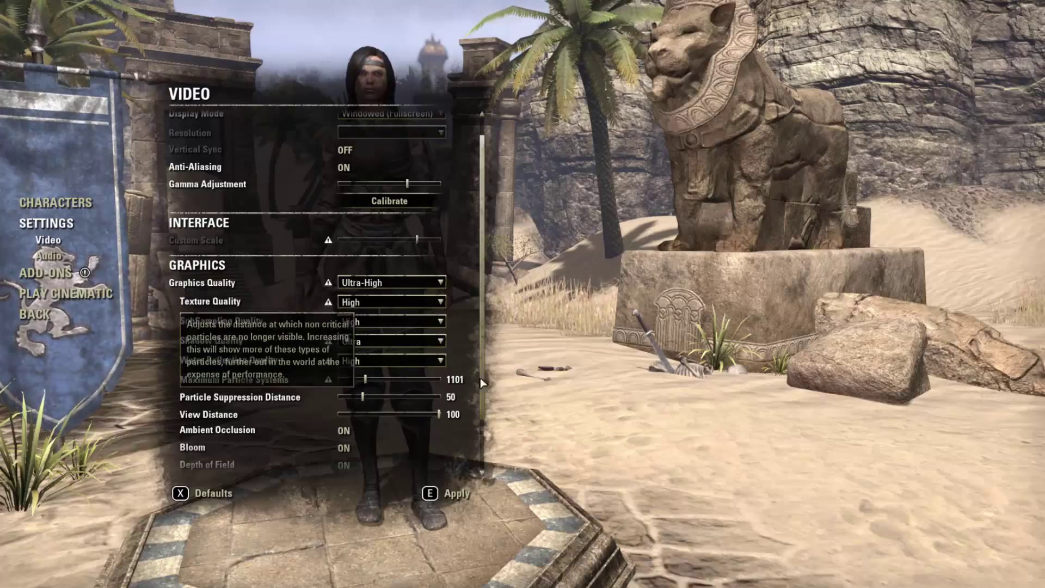
Step: Increase Particle Suppression Distance to about 65
scroll(down, 3)
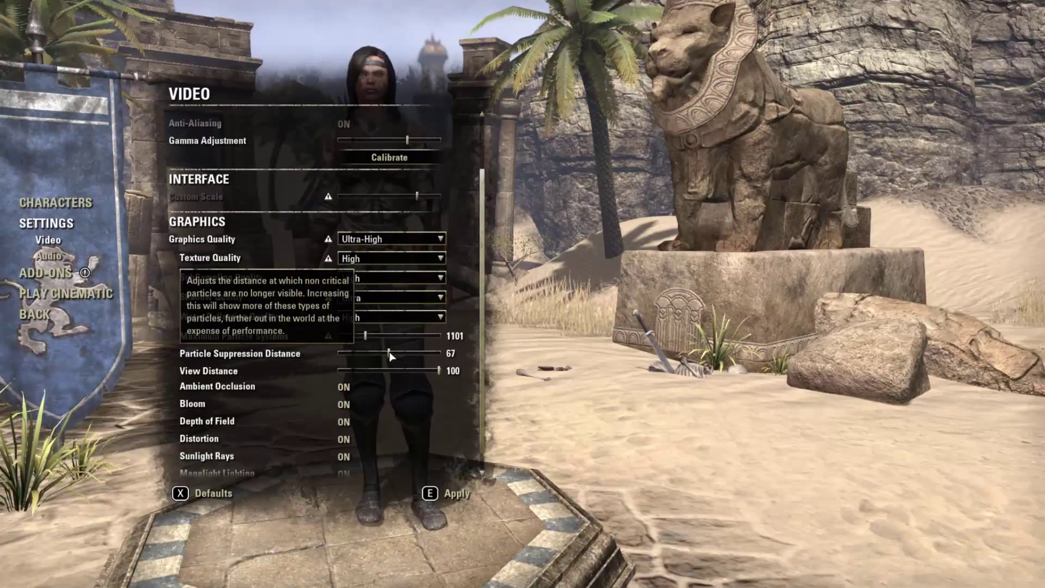
drag(386, 354, 383, 354)
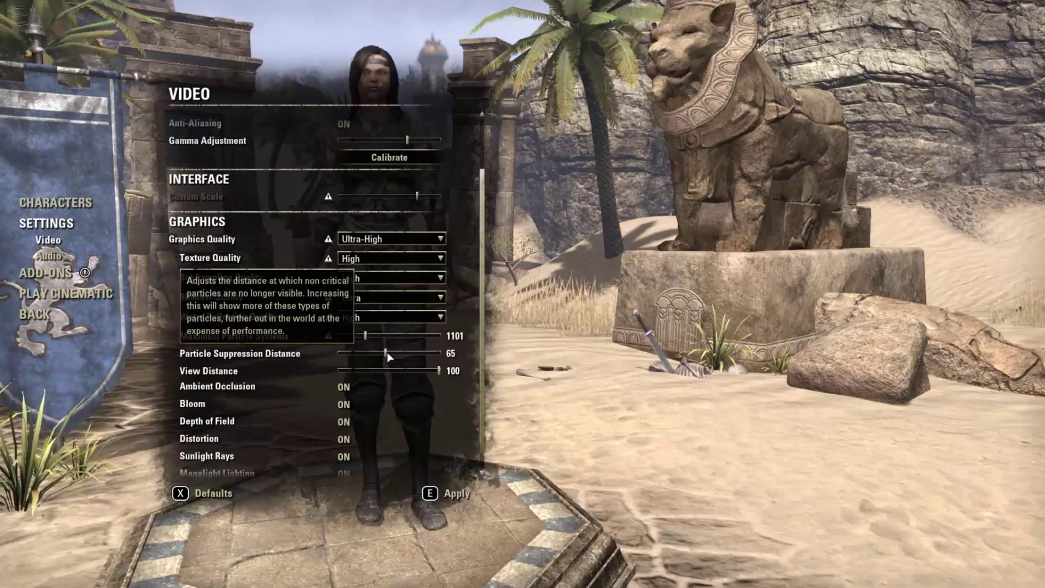
drag(386, 352, 382, 353)
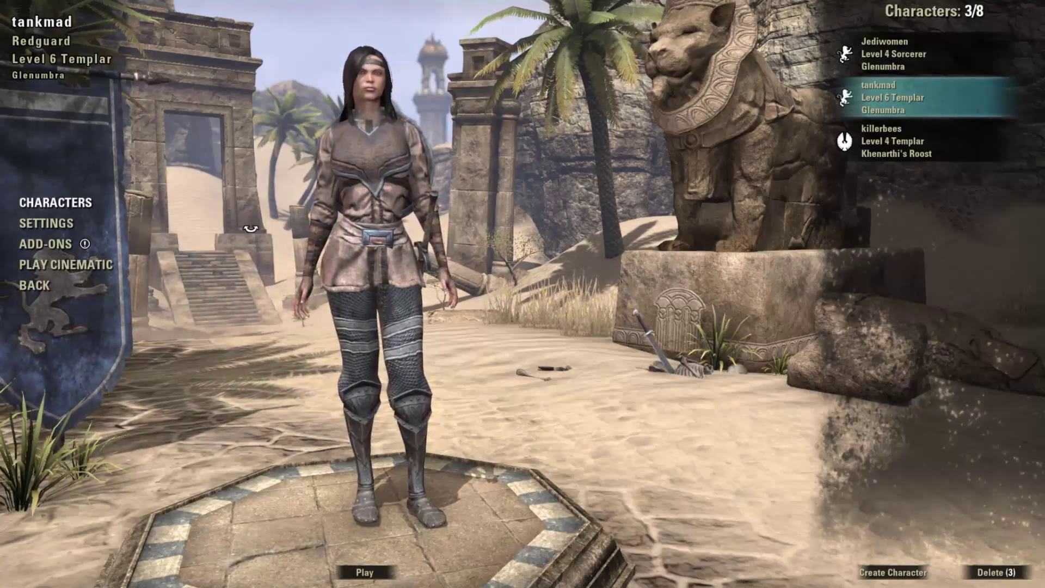
Step: Preview the Argonian Templar and Breton Sorcerer, then play as the Level 4 Breton Sorcerer
click(926, 142)
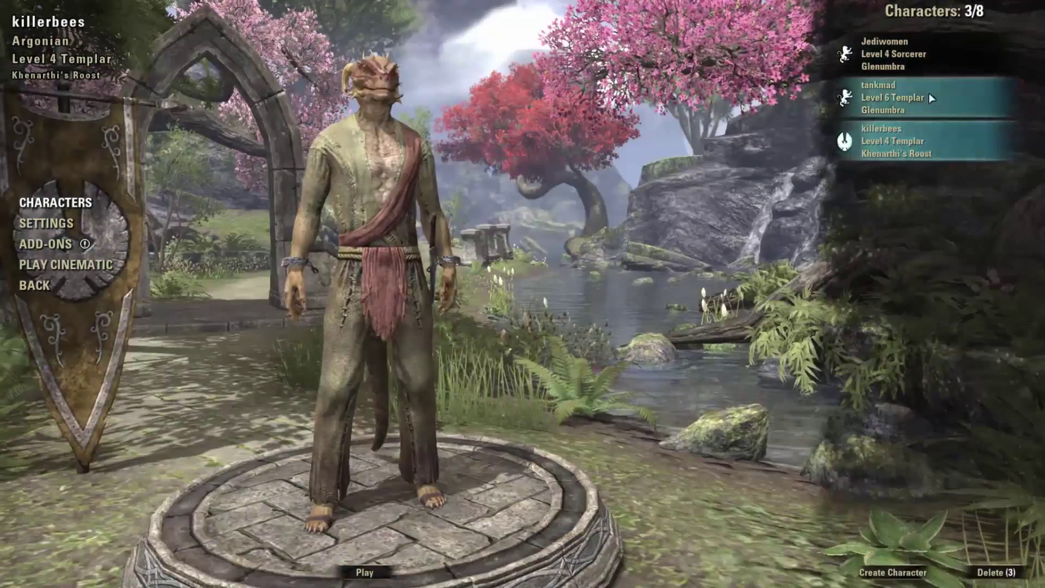
click(900, 53)
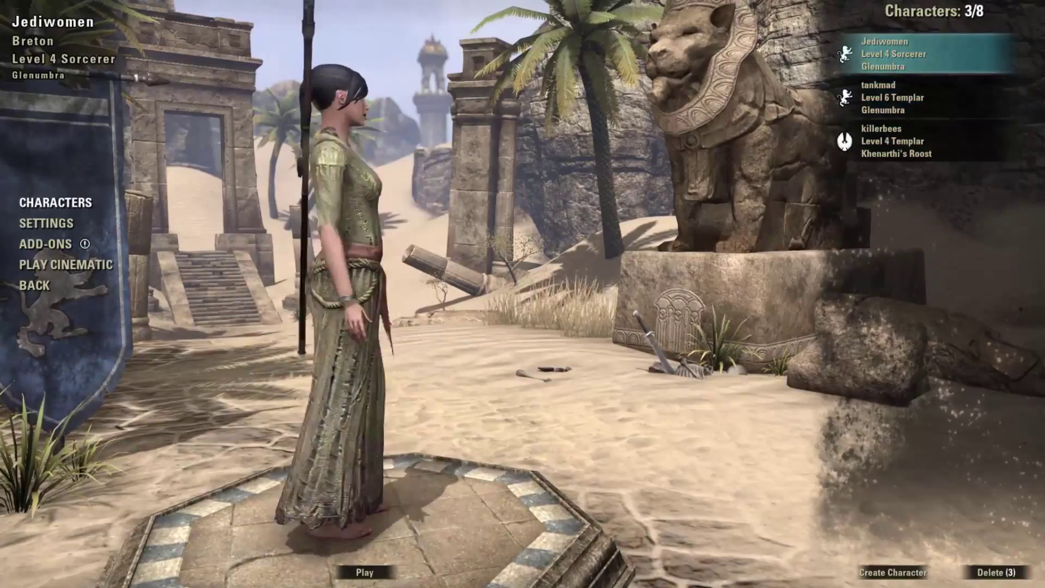
click(919, 98)
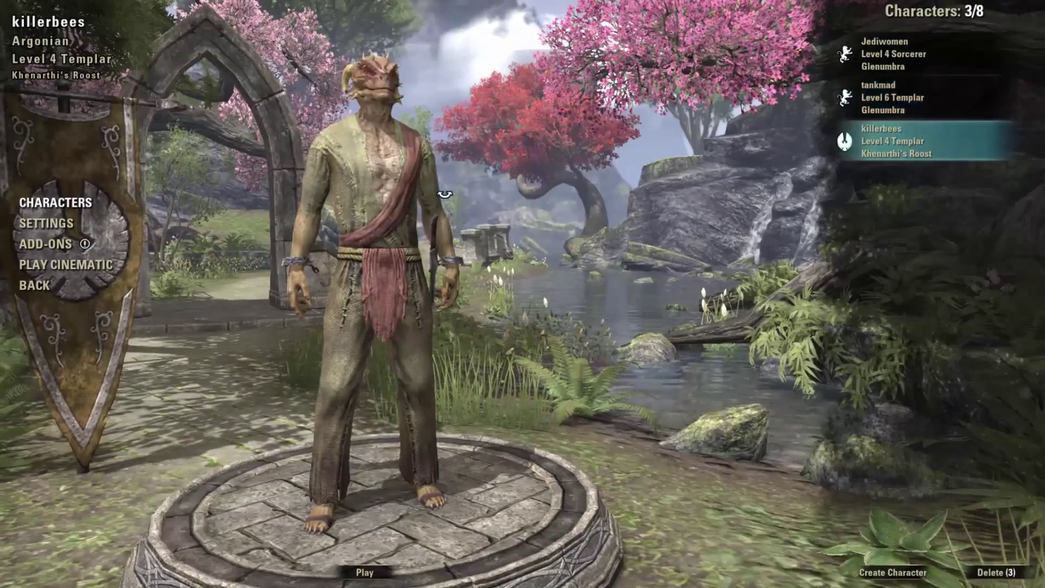
click(919, 54)
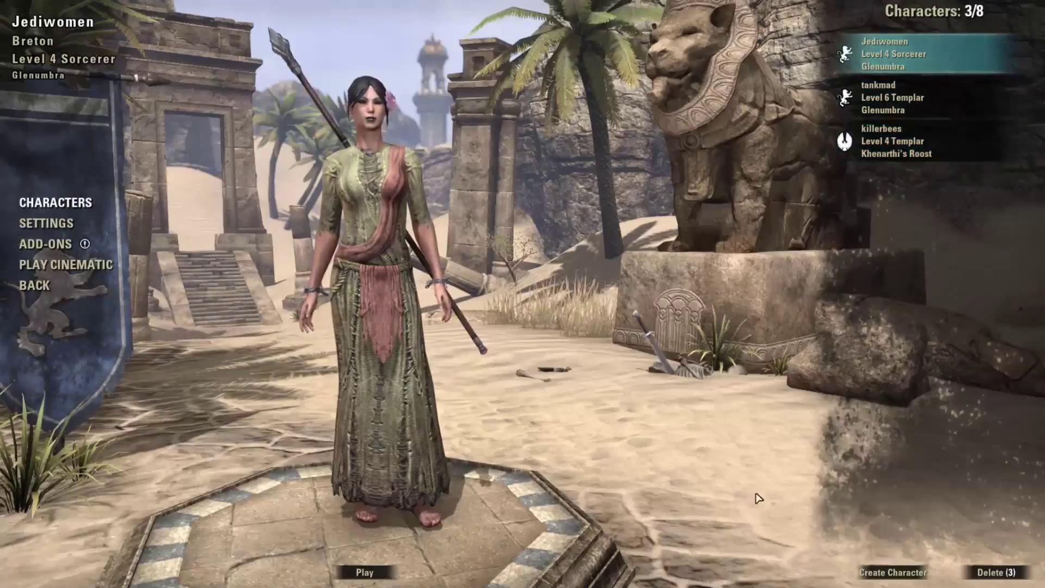
click(364, 572)
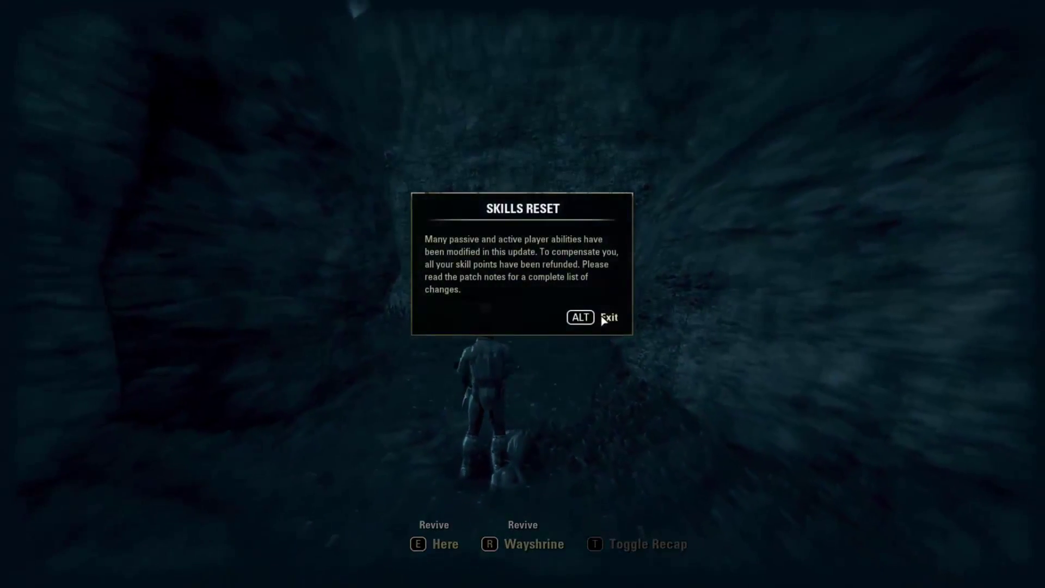
Step: Dismiss the Skills Reset notice, talk to Bumnog and choose 'Can I ask you a few questions?'
key(alt)
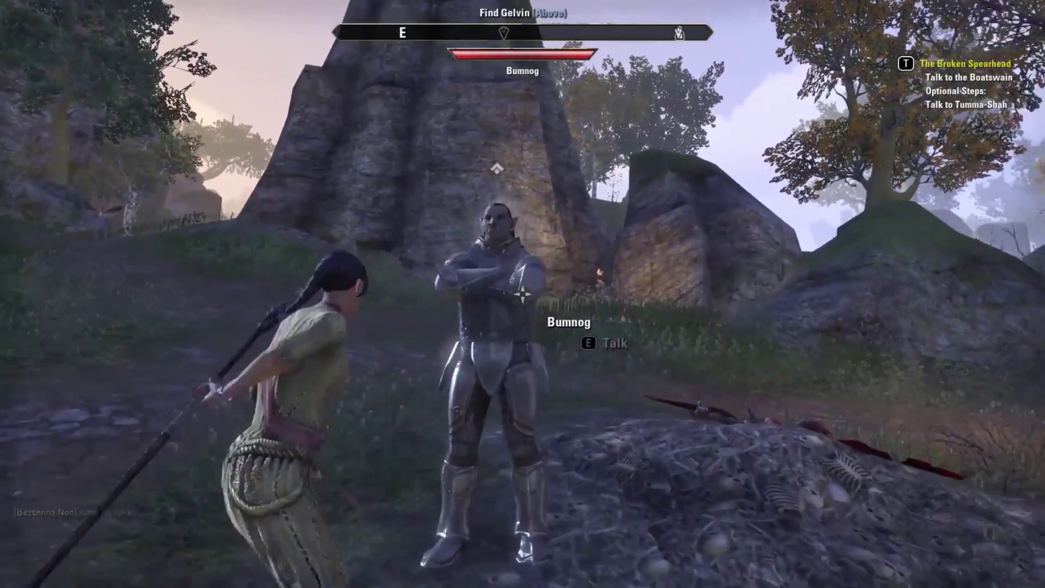
key(e)
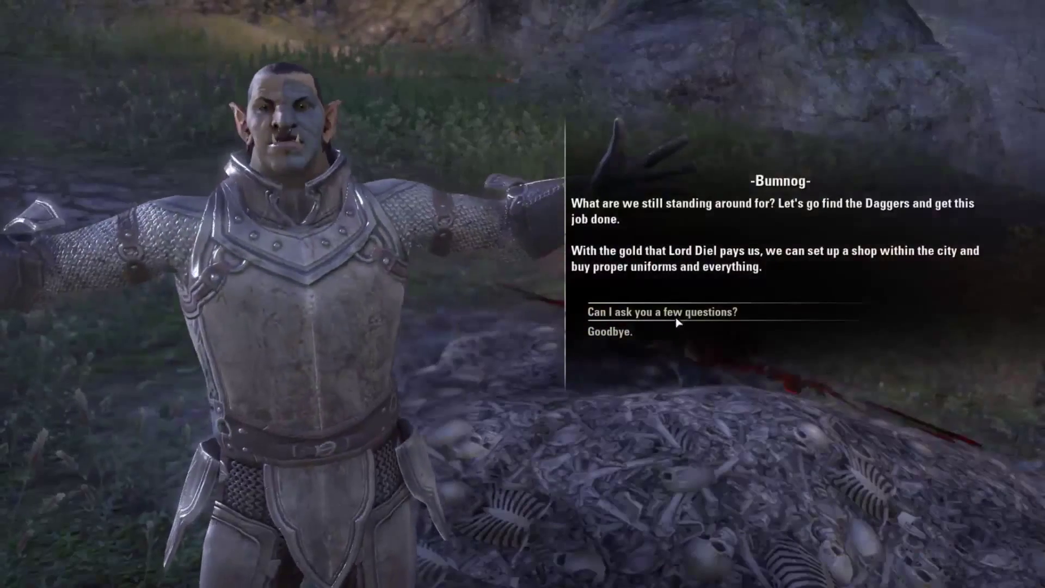
click(662, 313)
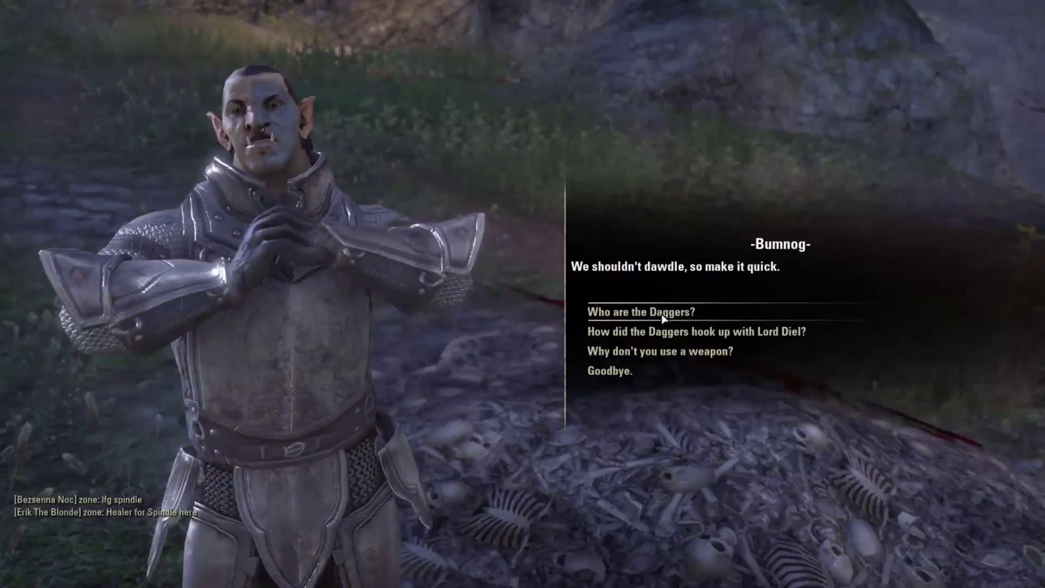